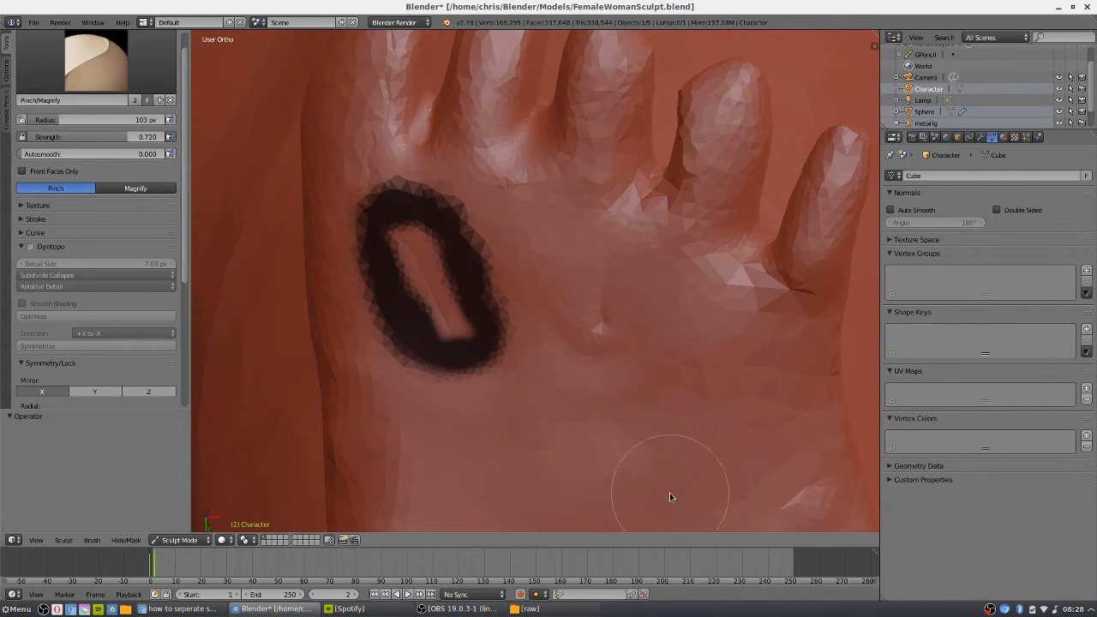
{"action": "mouse_move", "coordinate": [610, 279]}
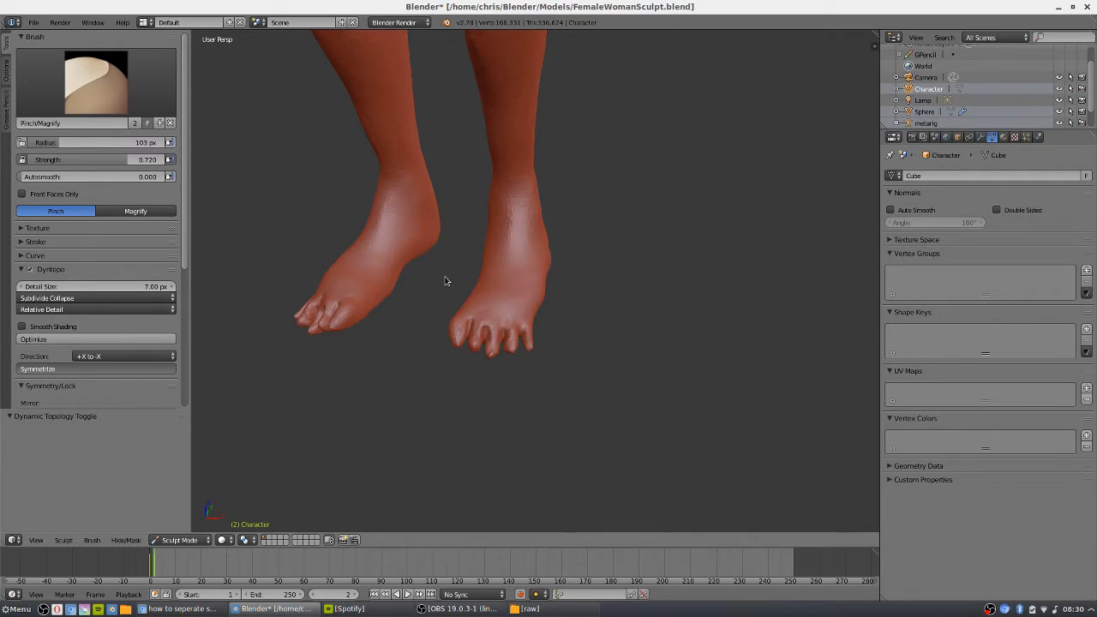
{"action": "mouse_move", "coordinate": [590, 260]}
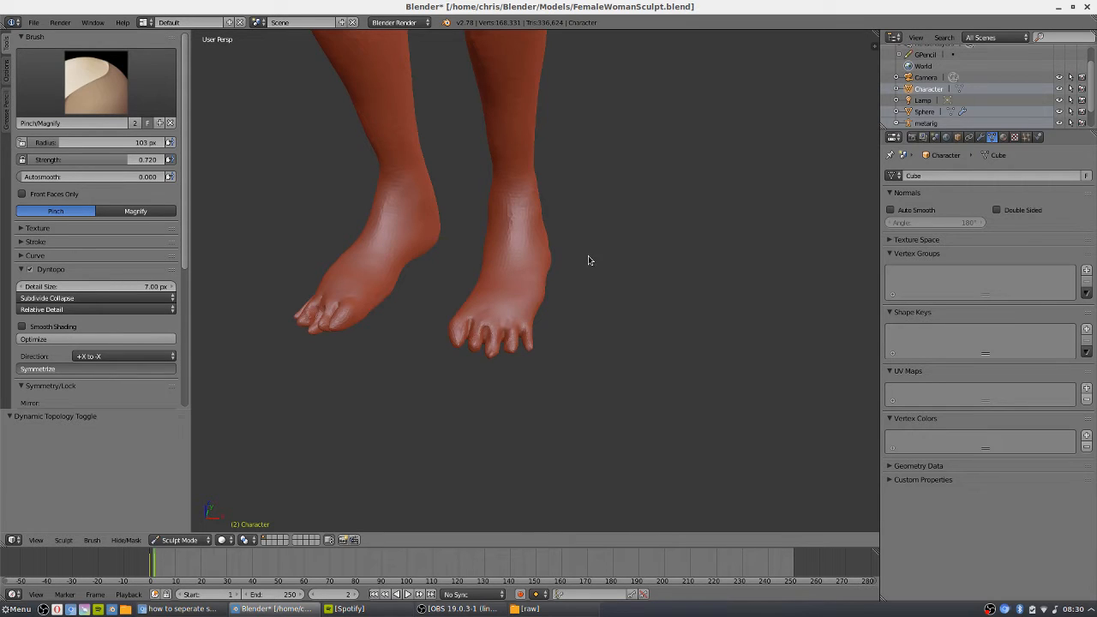
{"action": "mouse_move", "coordinate": [510, 222]}
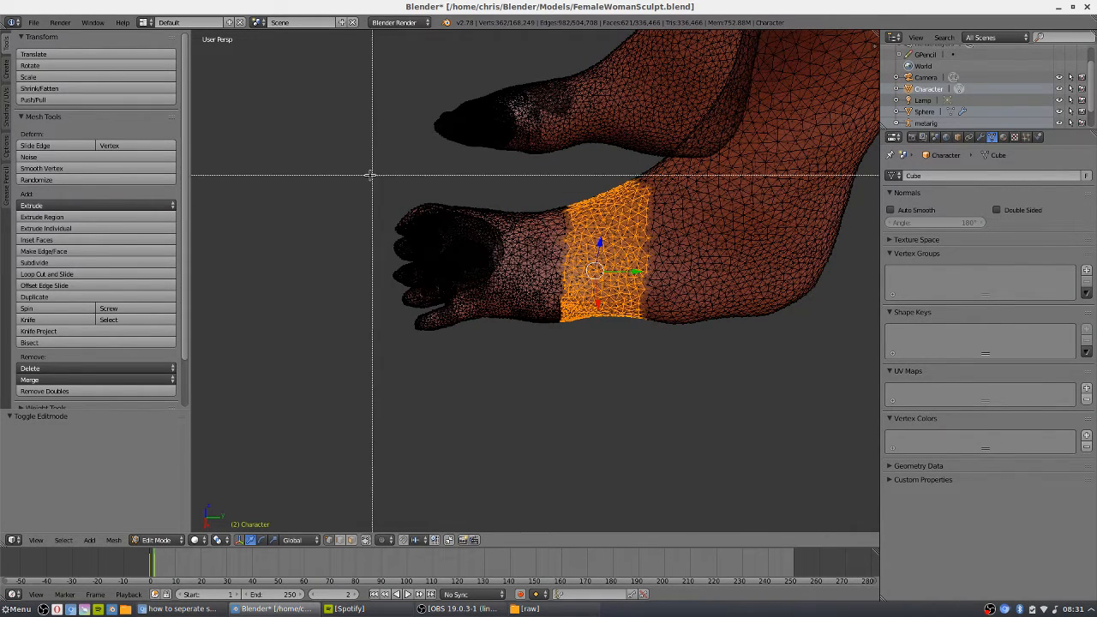
- Box-select a band of ankle vertices, clear the selection, then box-select the ankle again
{"action": "left_click_drag", "start_coordinate": [370, 175], "coordinate": [628, 379]}
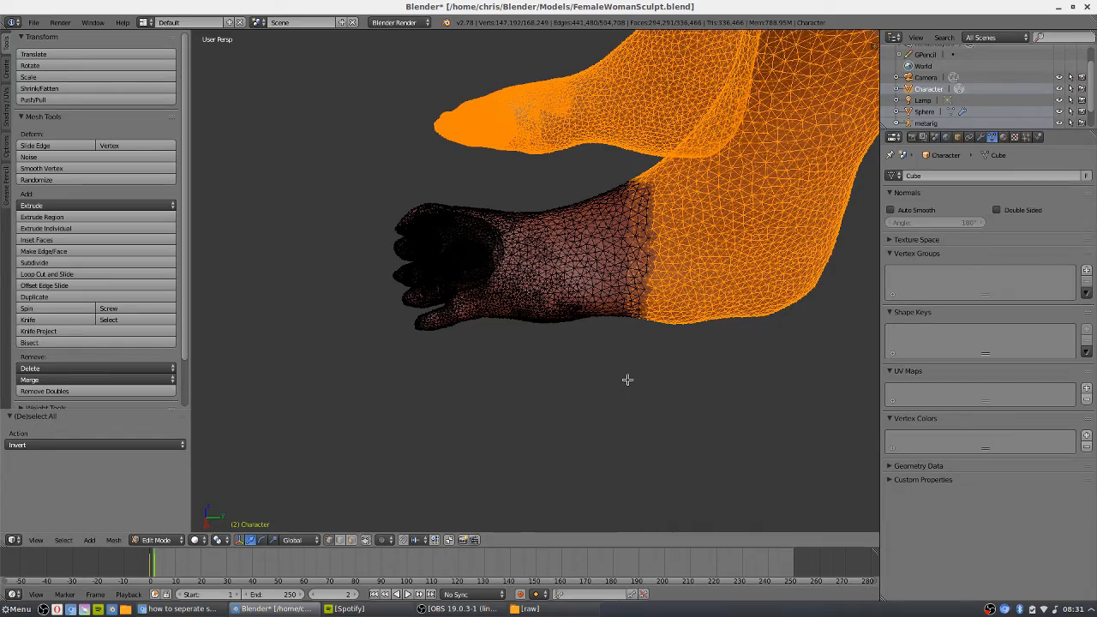
{"action": "key", "text": "h"}
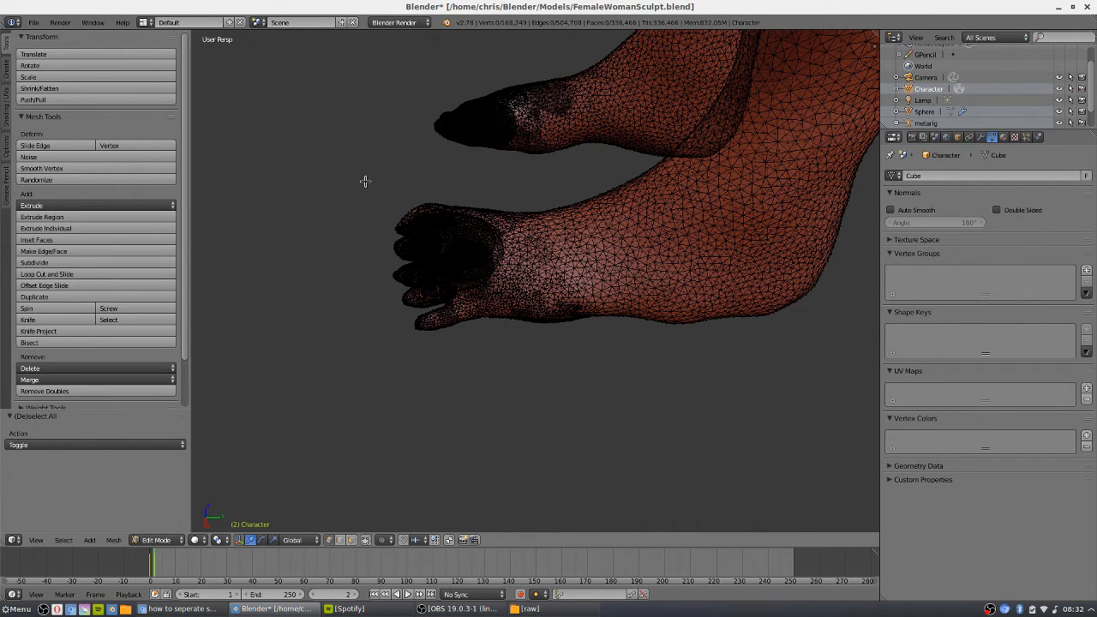
{"action": "left_click_drag", "start_coordinate": [367, 181], "coordinate": [609, 364]}
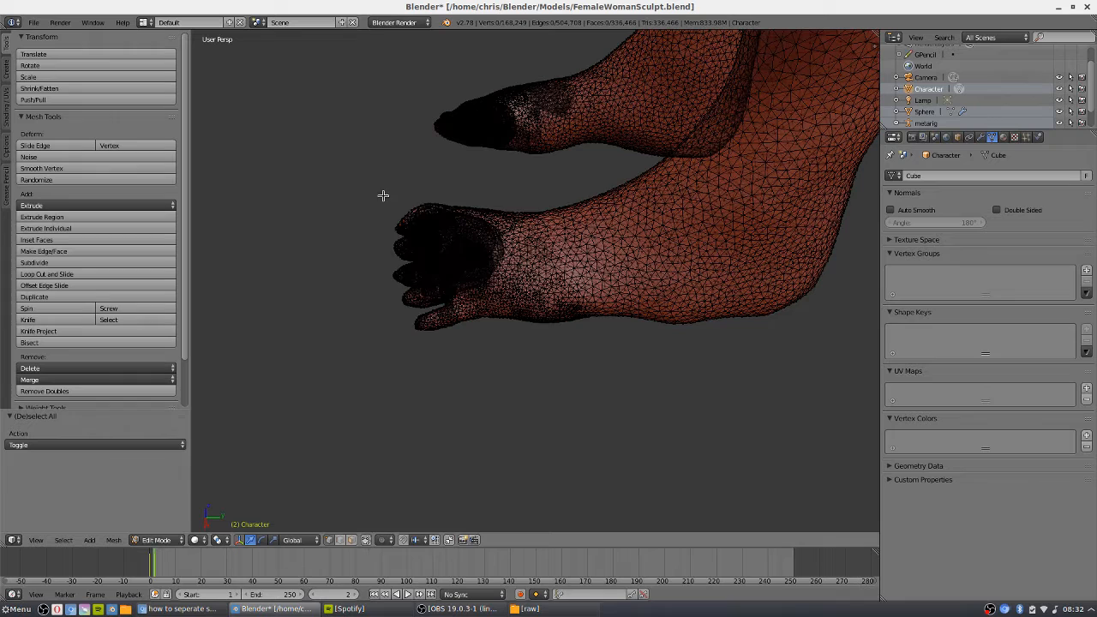
- Box-select all the foot vertices, isolate them and orbit around the isolated foot
{"action": "left_click_drag", "start_coordinate": [381, 195], "coordinate": [610, 346]}
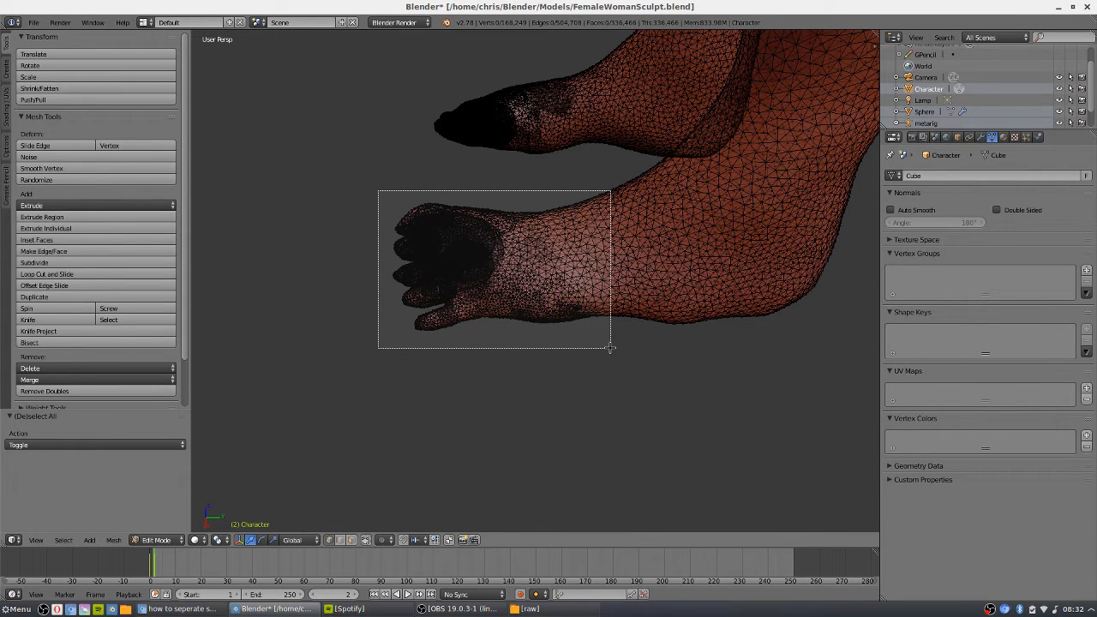
{"action": "left_click_drag", "start_coordinate": [377, 190], "coordinate": [610, 346]}
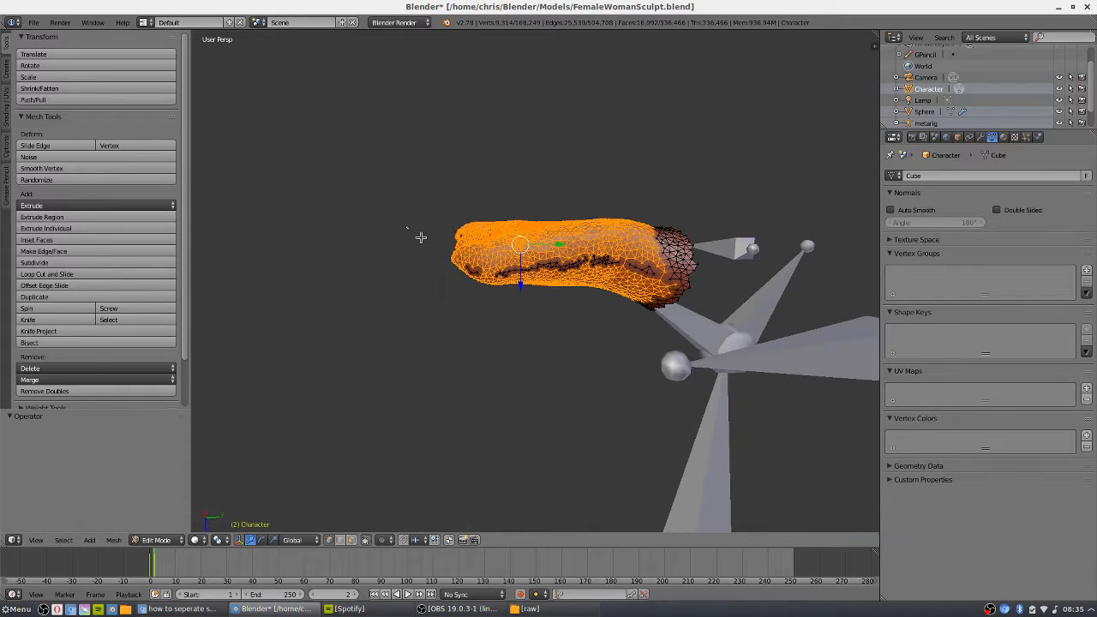
{"action": "left_click_drag", "start_coordinate": [420, 237], "coordinate": [651, 322]}
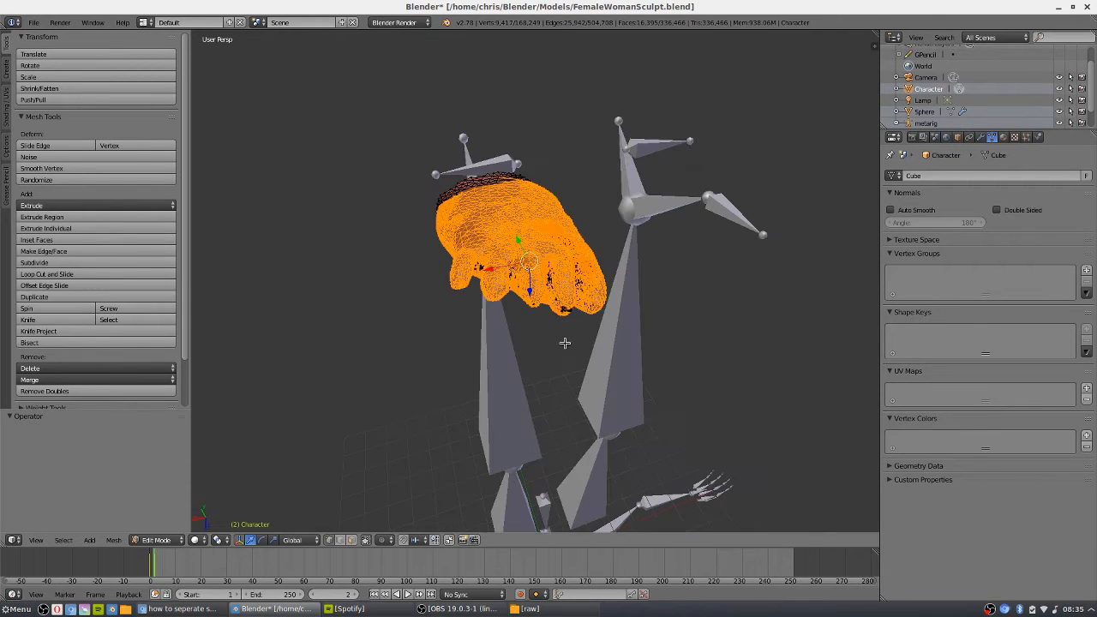
{"action": "left_click_drag", "start_coordinate": [455, 237], "coordinate": [592, 341]}
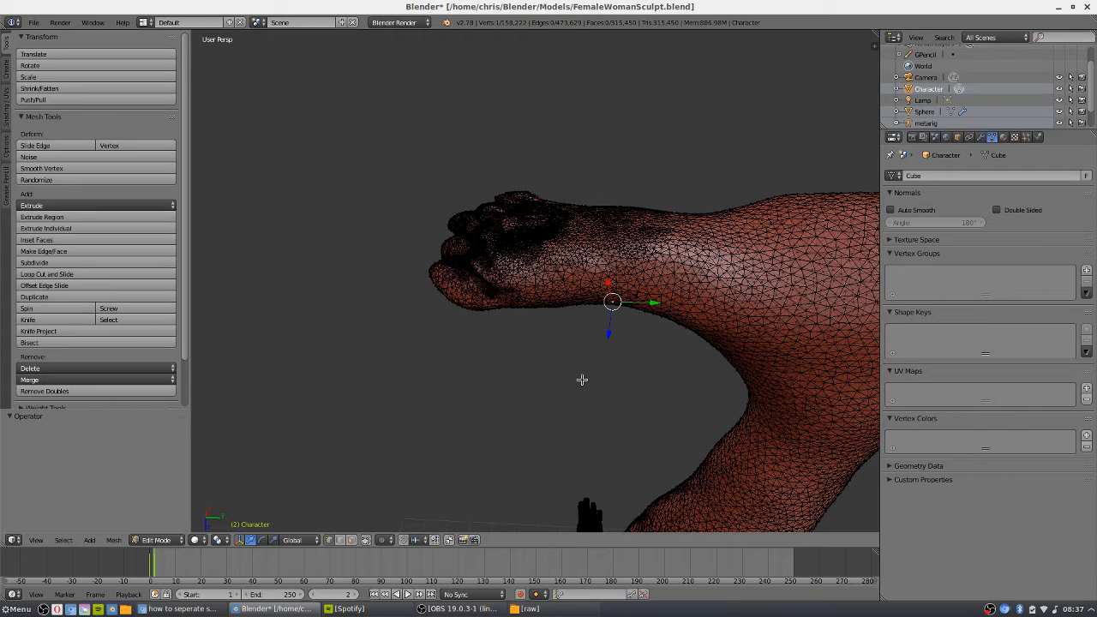
{"action": "mouse_move", "coordinate": [635, 271]}
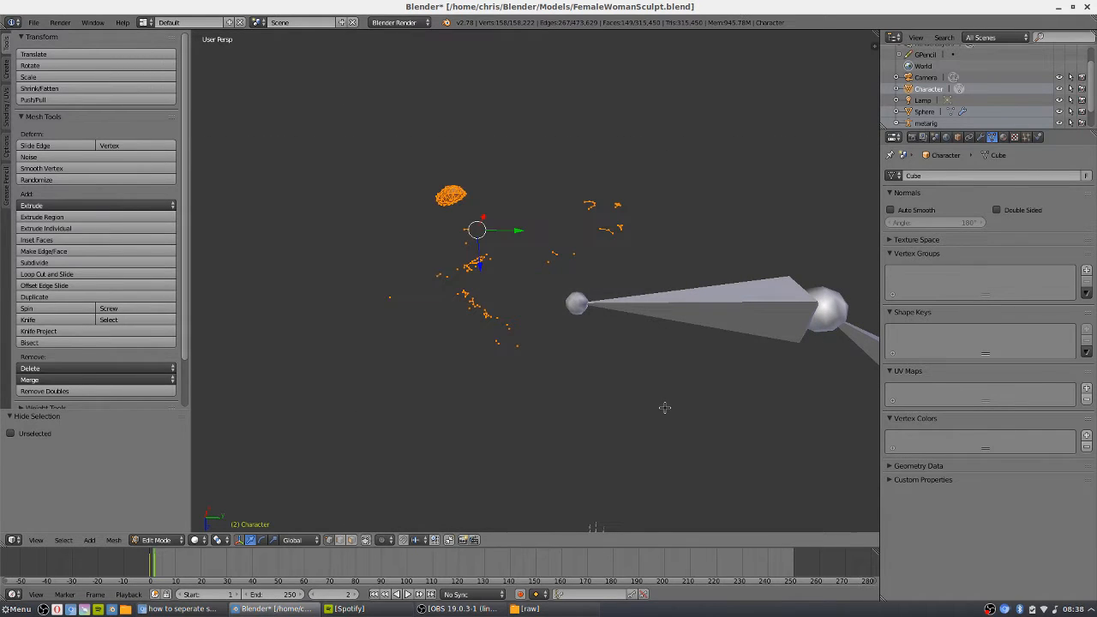
- Delete the selected floating vertices and unhide the rest of the mesh with Alt+H
{"action": "left_click", "coordinate": [665, 408]}
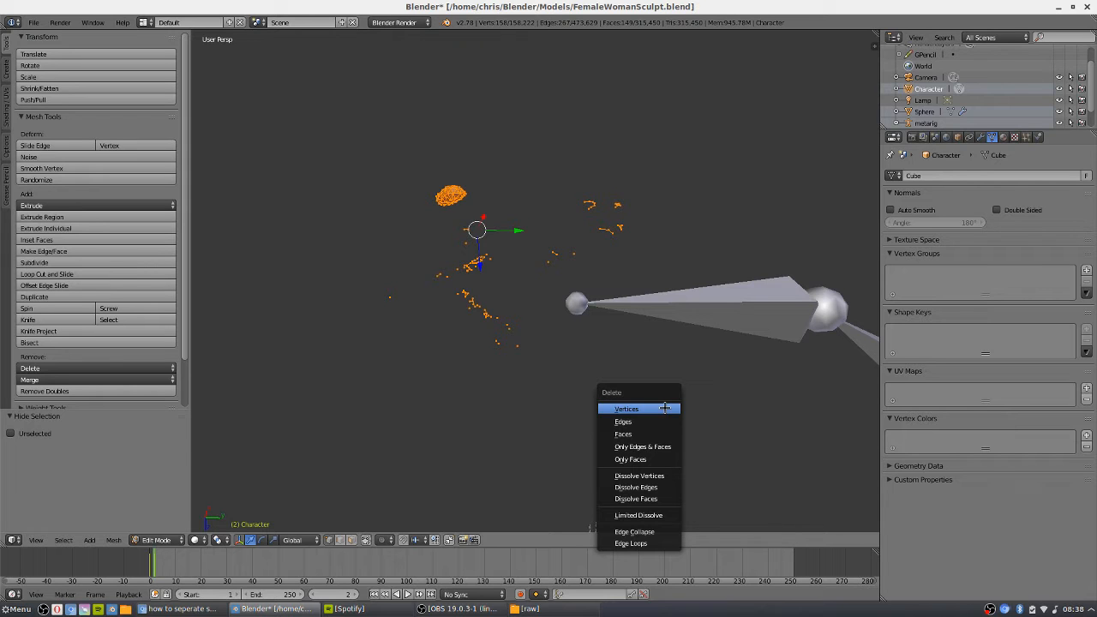
{"action": "left_click", "coordinate": [628, 408]}
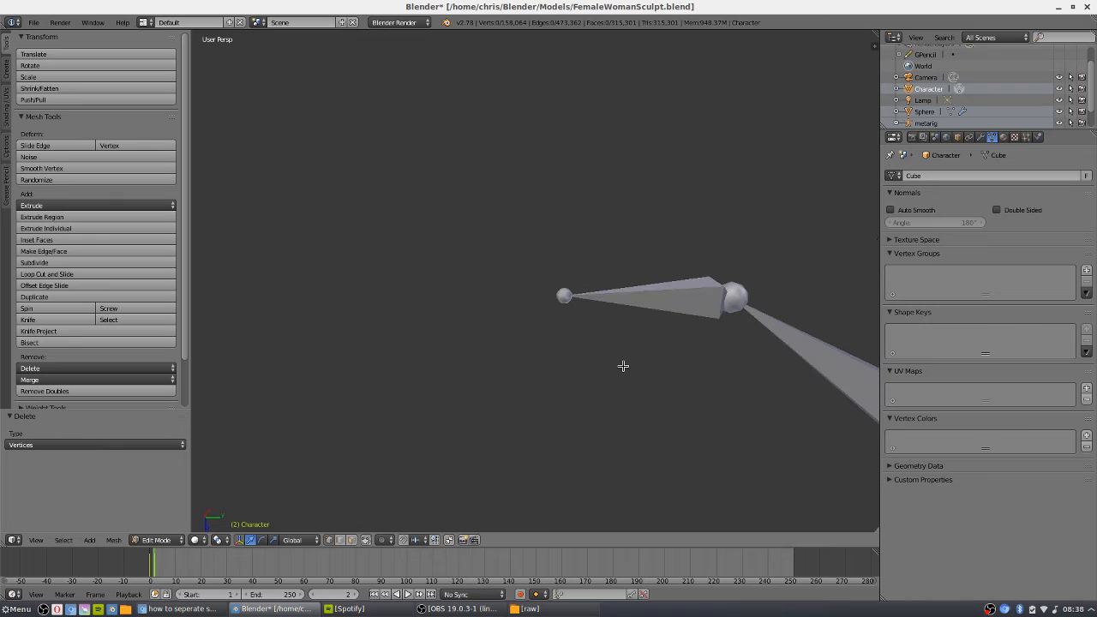
{"action": "key", "text": "alt+h"}
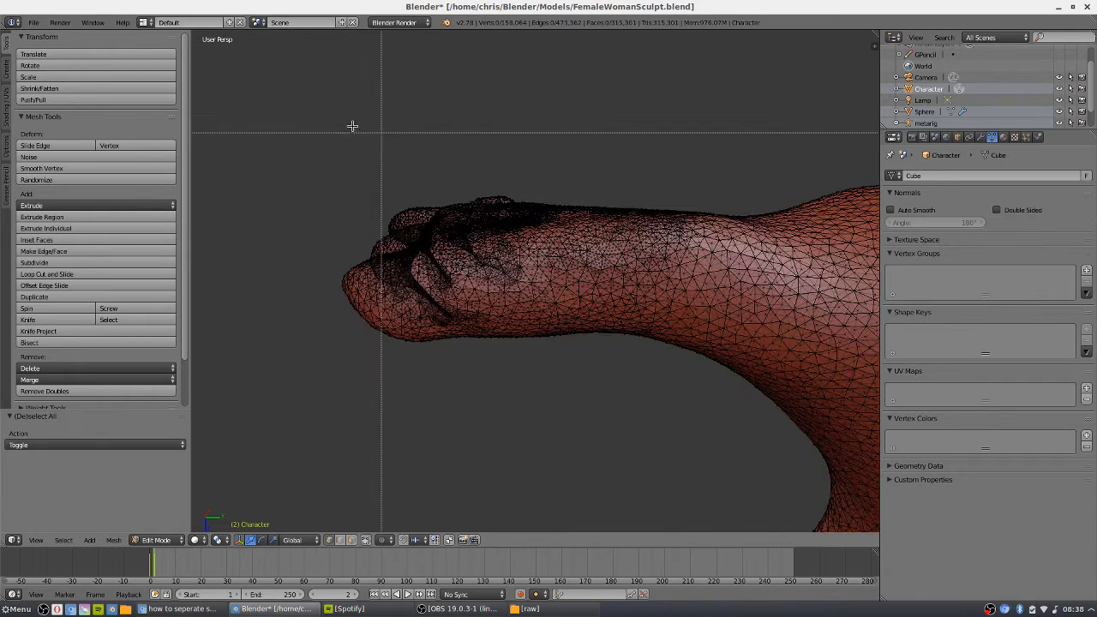
- Box-select the toe end of the foot and isolate it from the rest of the figure
{"action": "left_click_drag", "start_coordinate": [352, 127], "coordinate": [583, 398]}
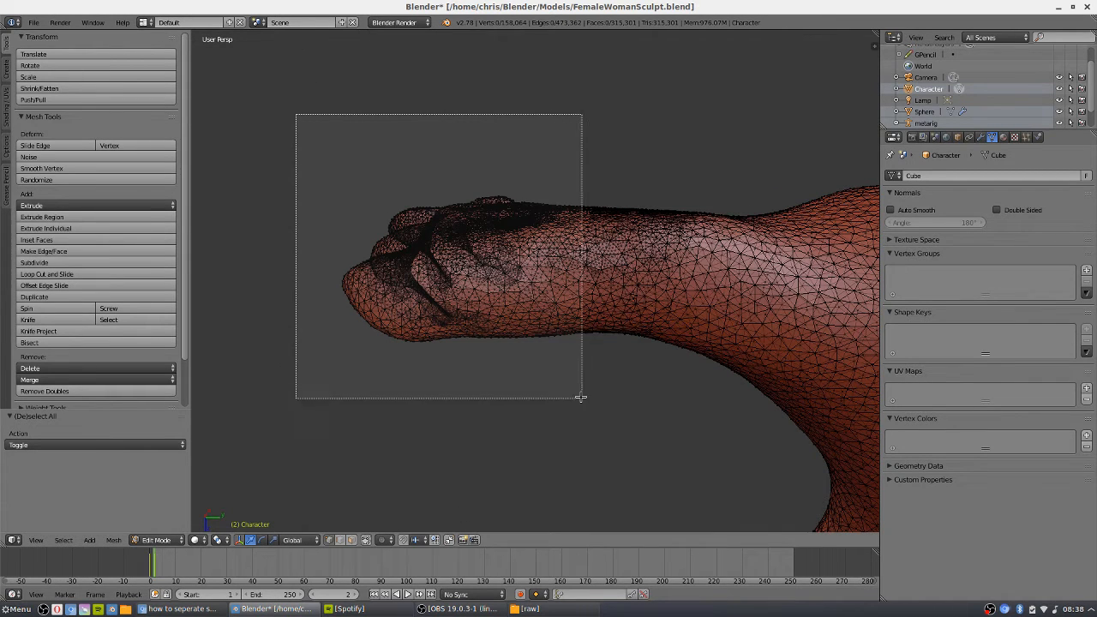
{"action": "left_click_drag", "start_coordinate": [298, 114], "coordinate": [583, 401]}
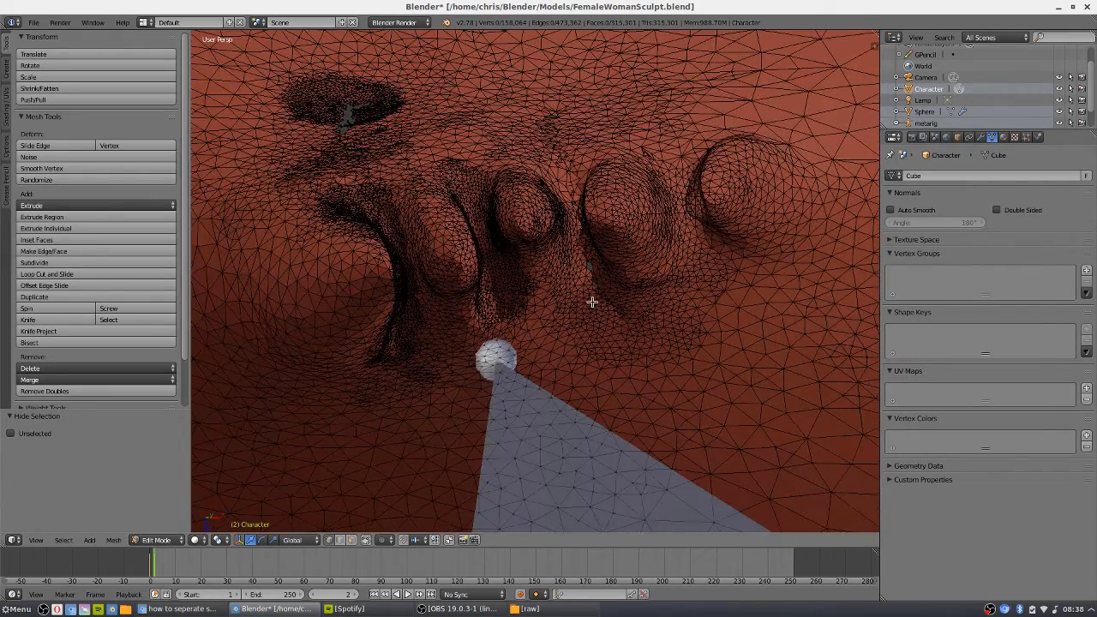
{"action": "left_click", "coordinate": [158, 538]}
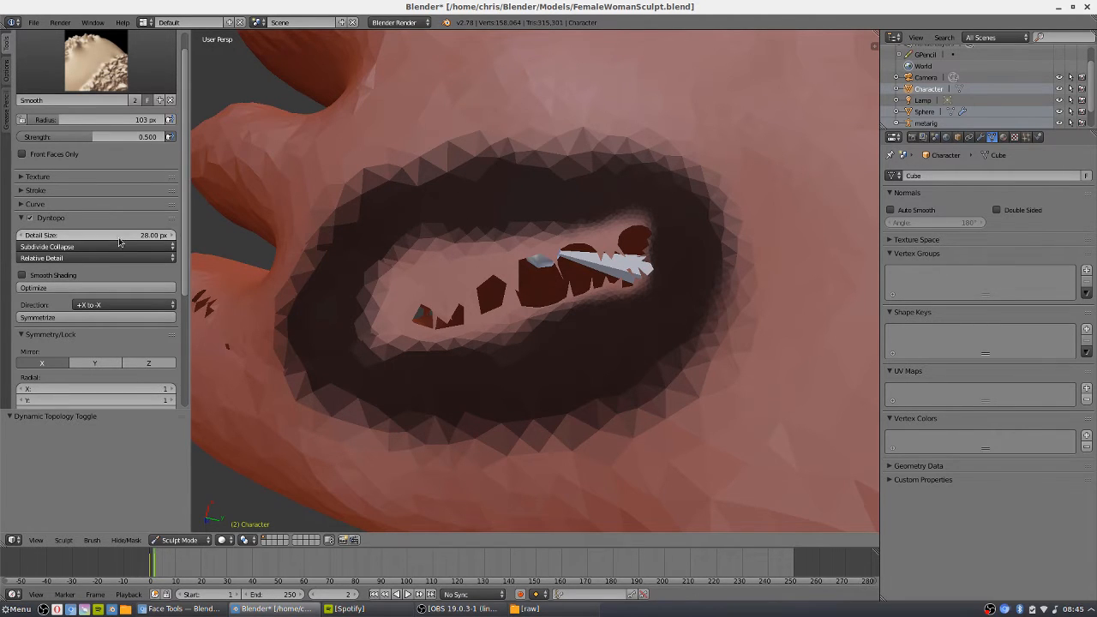
{"action": "mouse_move", "coordinate": [455, 322]}
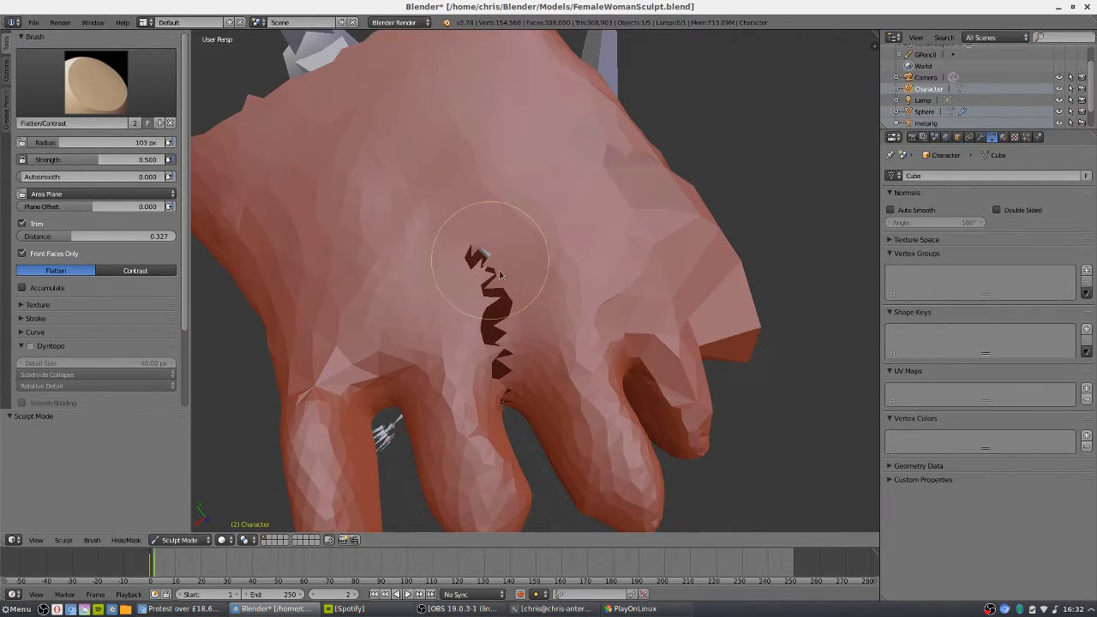
- Flatten the foot surface over the jagged interior gap with sculpt strokes
{"action": "left_click_drag", "start_coordinate": [489, 257], "coordinate": [528, 236]}
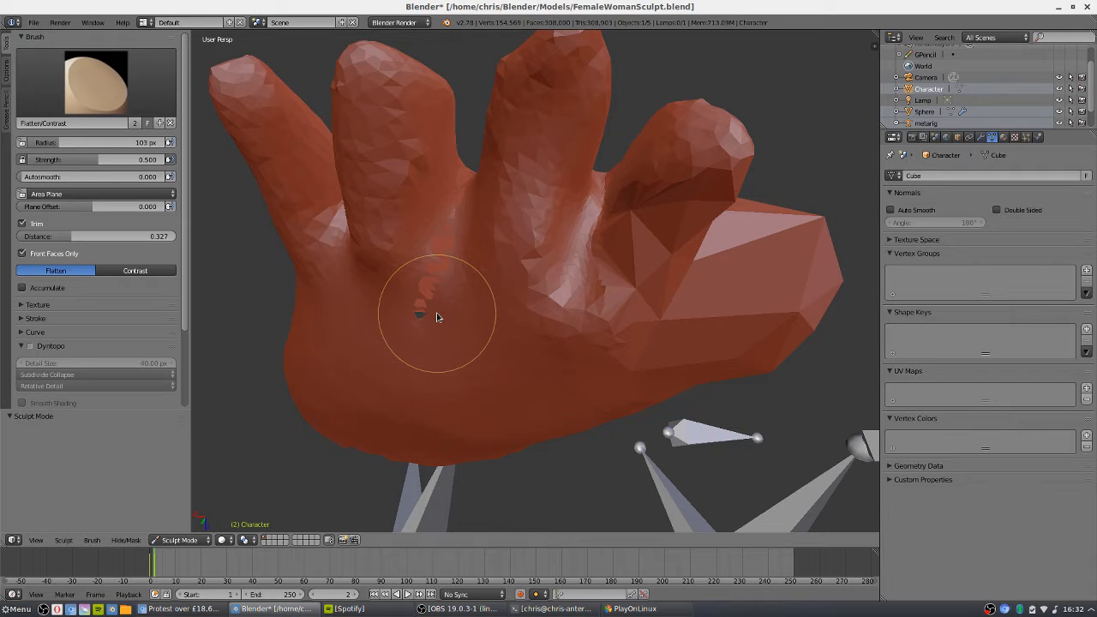
{"action": "left_click_drag", "start_coordinate": [437, 317], "coordinate": [483, 223]}
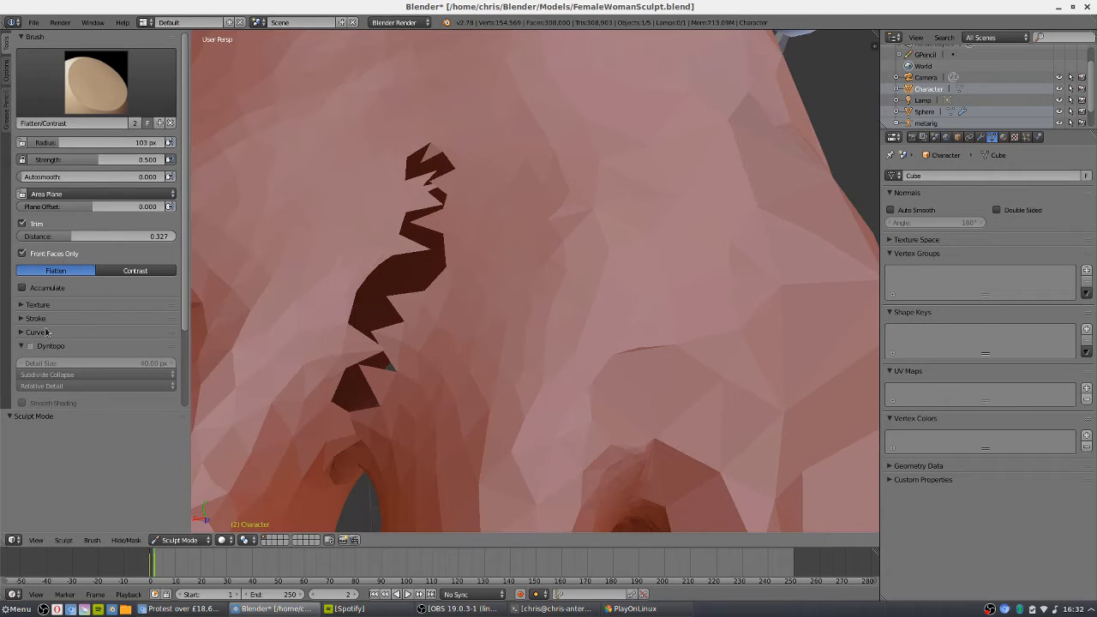
{"action": "mouse_move", "coordinate": [294, 292]}
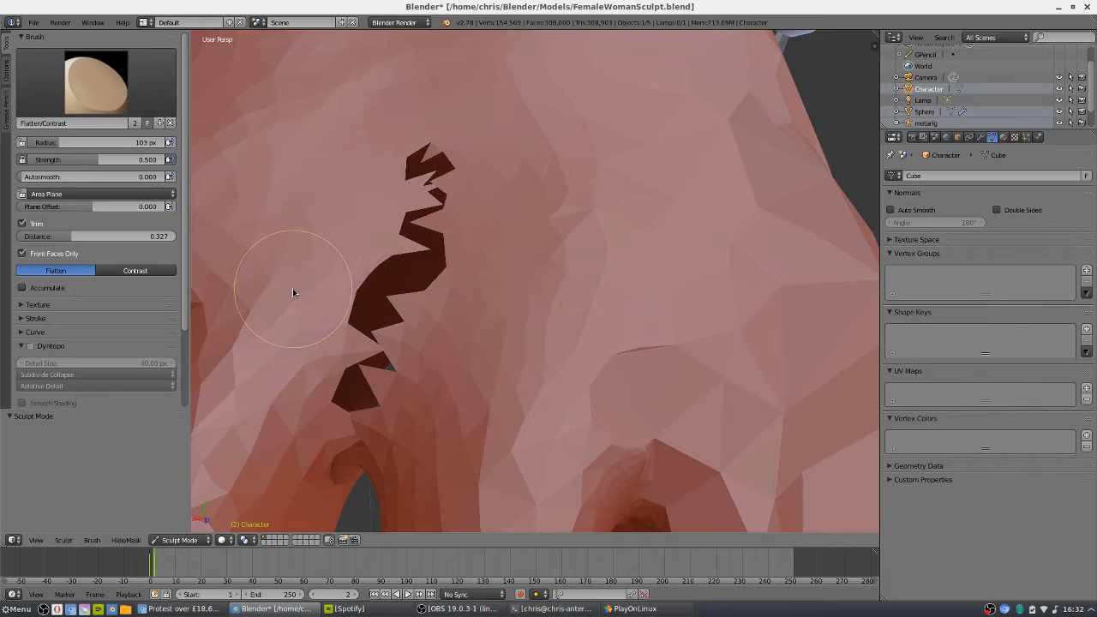
{"action": "mouse_move", "coordinate": [452, 264]}
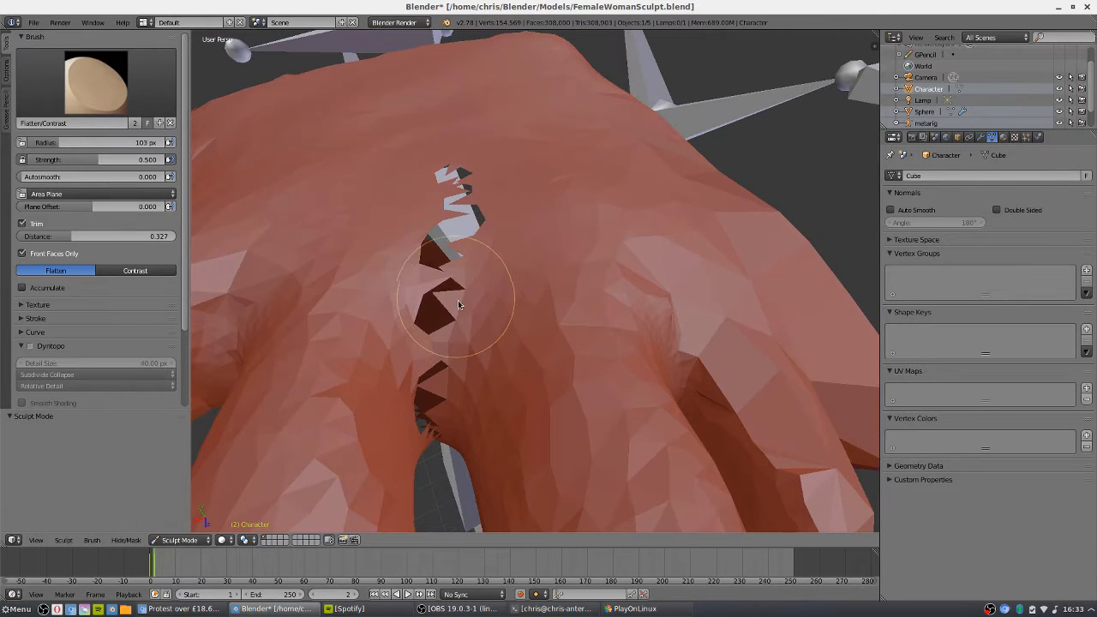
{"action": "left_click", "coordinate": [29, 346]}
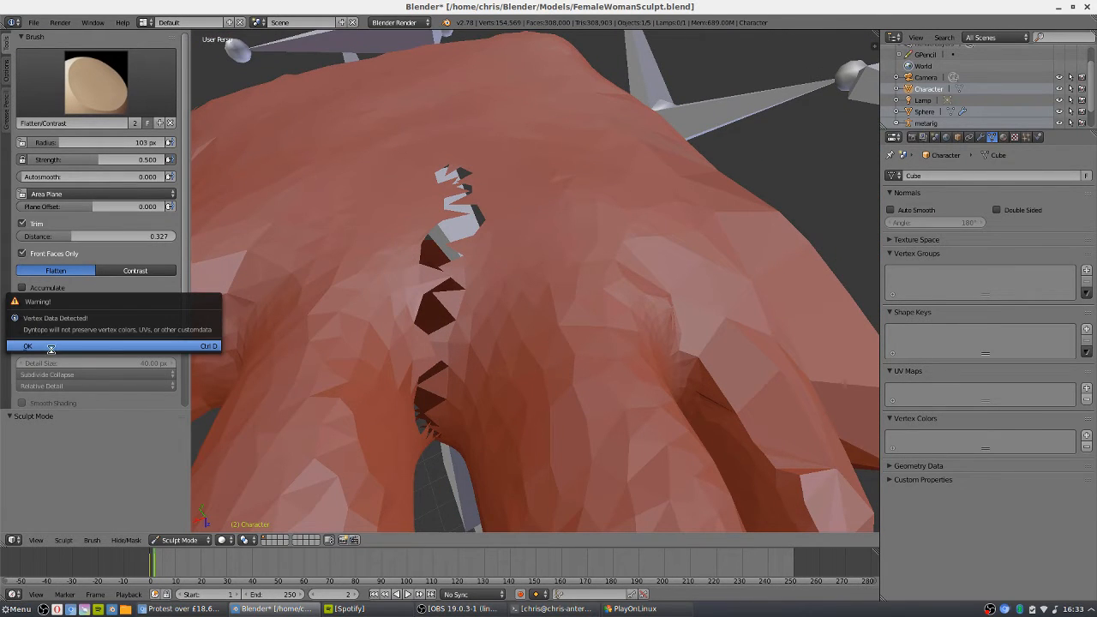
{"action": "left_click", "coordinate": [27, 346]}
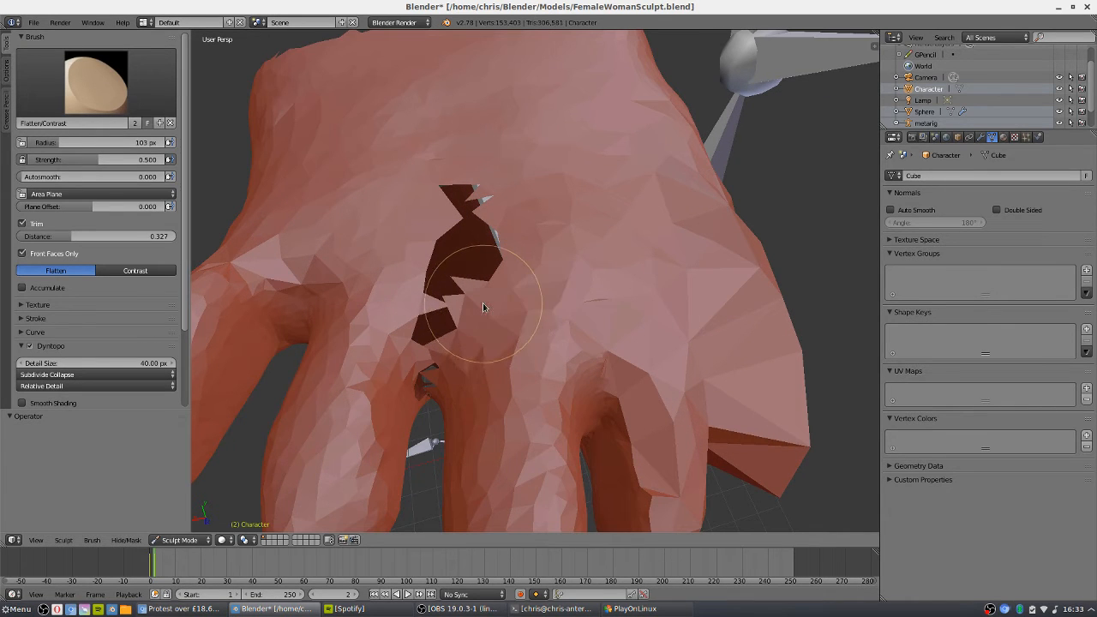
{"action": "left_click_drag", "start_coordinate": [483, 308], "coordinate": [483, 352]}
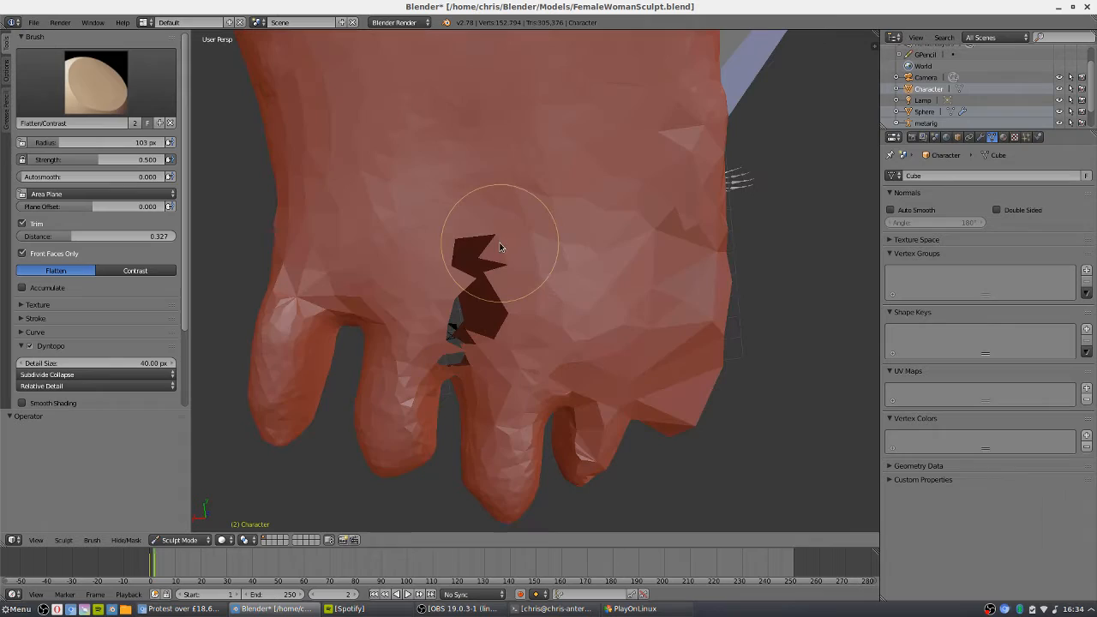
{"action": "left_click_drag", "start_coordinate": [500, 249], "coordinate": [477, 291]}
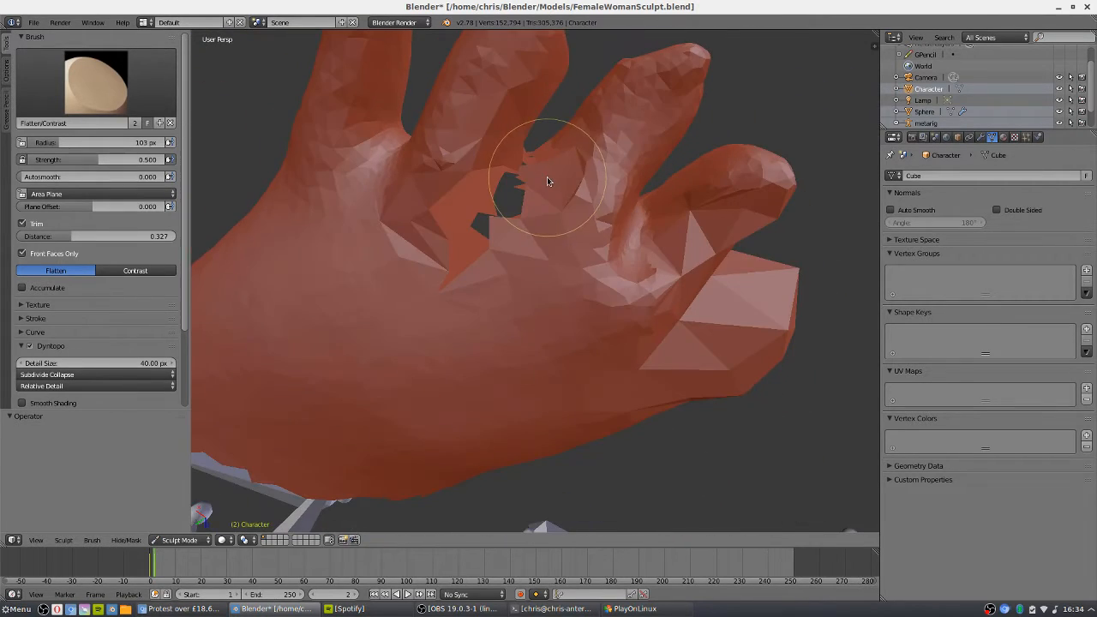
{"action": "left_click_drag", "start_coordinate": [549, 180], "coordinate": [442, 219]}
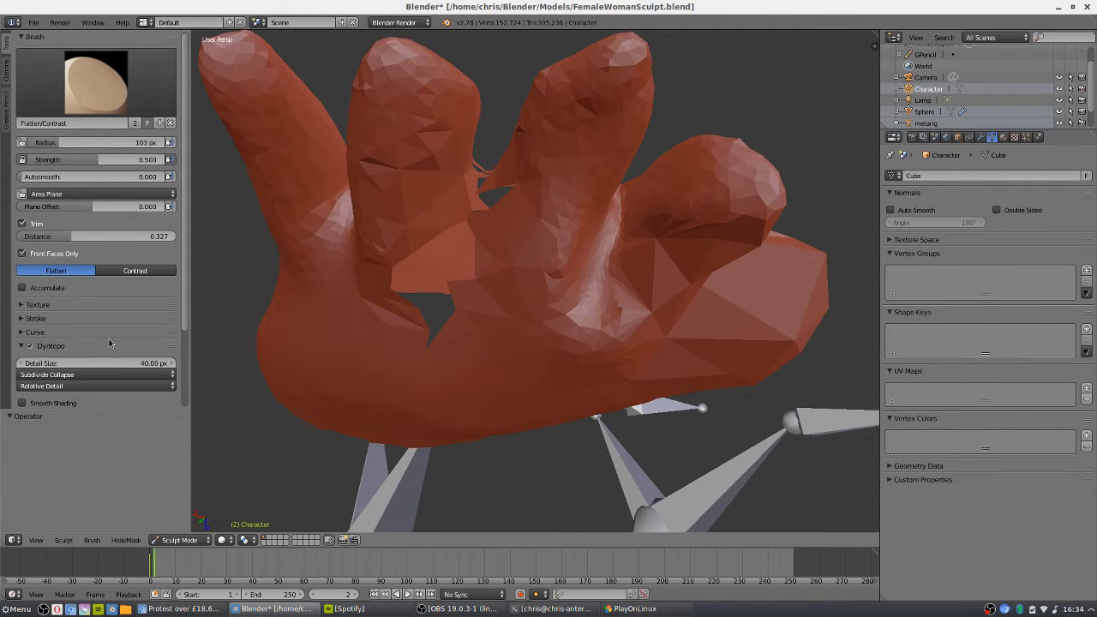
{"action": "left_click_drag", "start_coordinate": [531, 257], "coordinate": [514, 300]}
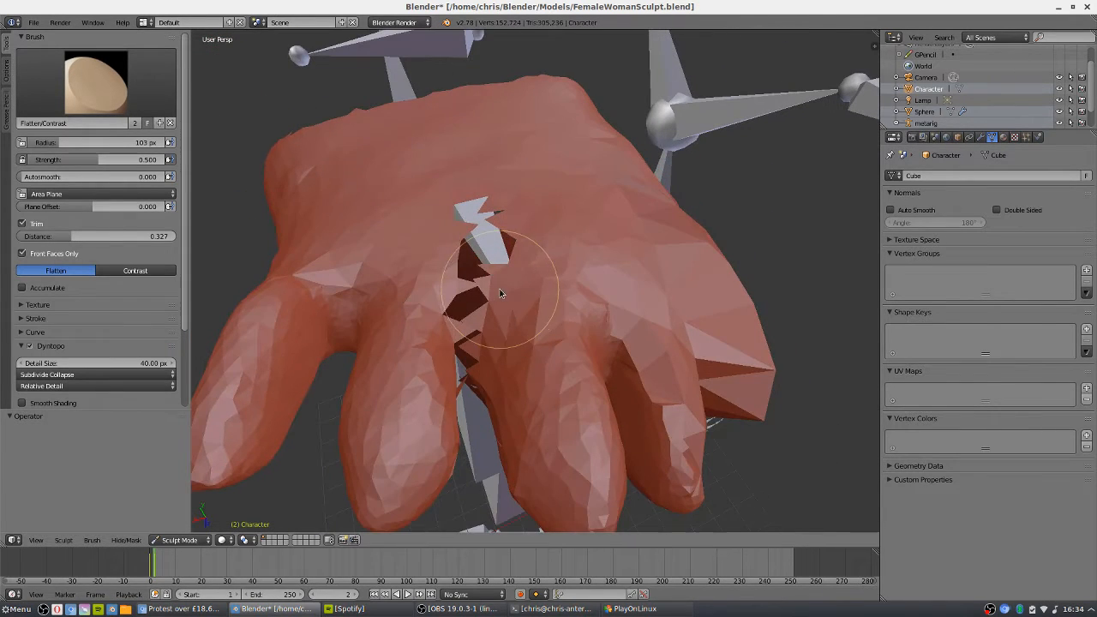
{"action": "left_click_drag", "start_coordinate": [497, 291], "coordinate": [498, 202]}
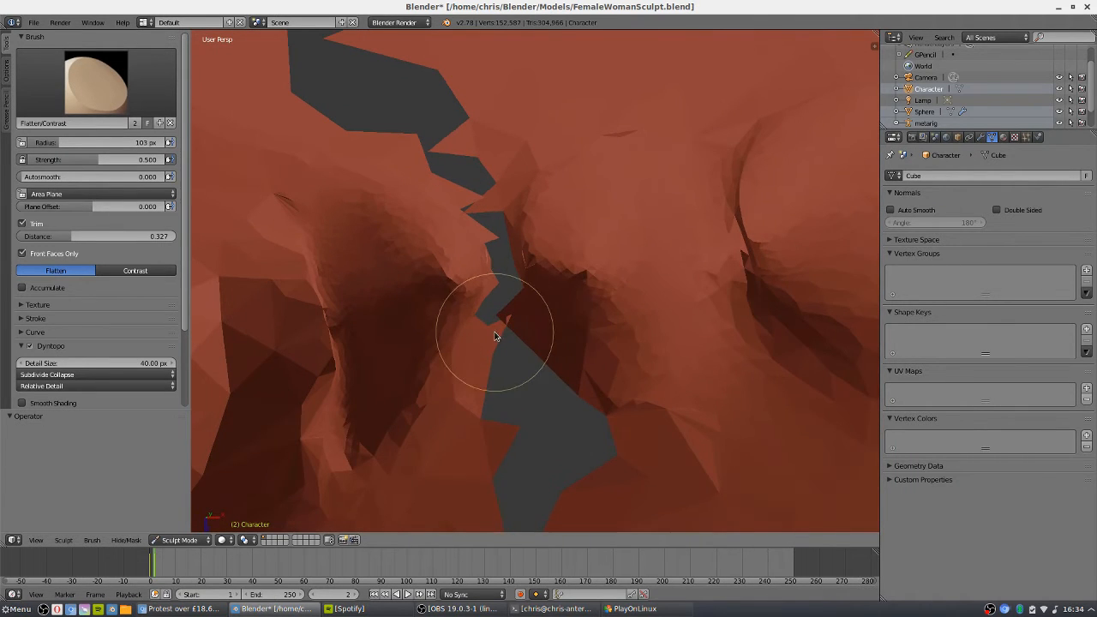
{"action": "left_click_drag", "start_coordinate": [493, 334], "coordinate": [527, 202]}
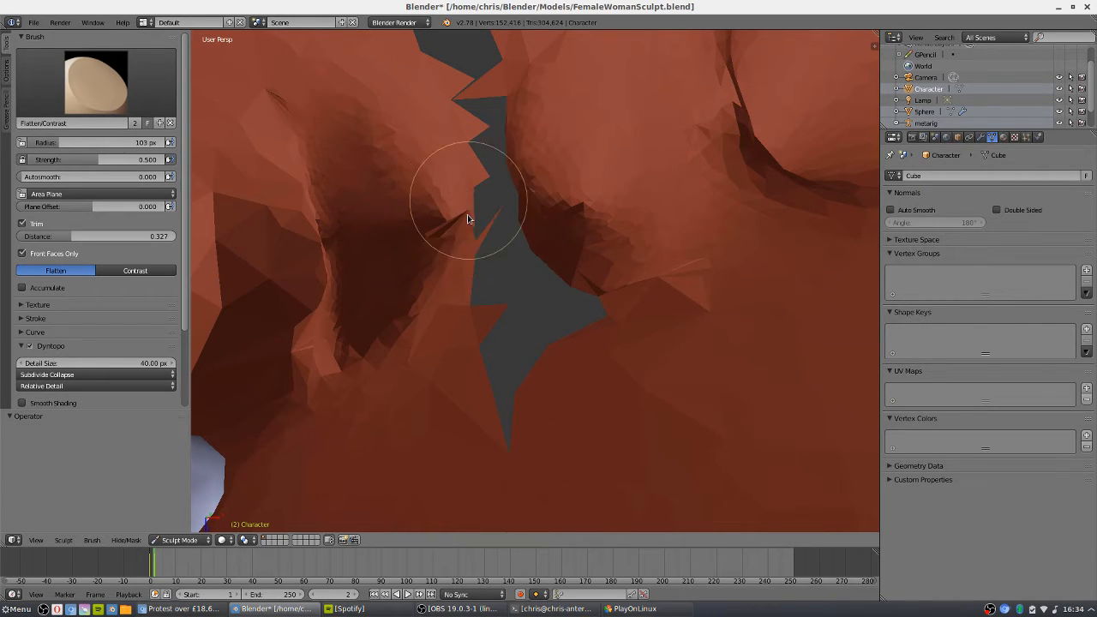
{"action": "left_click_drag", "start_coordinate": [466, 220], "coordinate": [445, 240]}
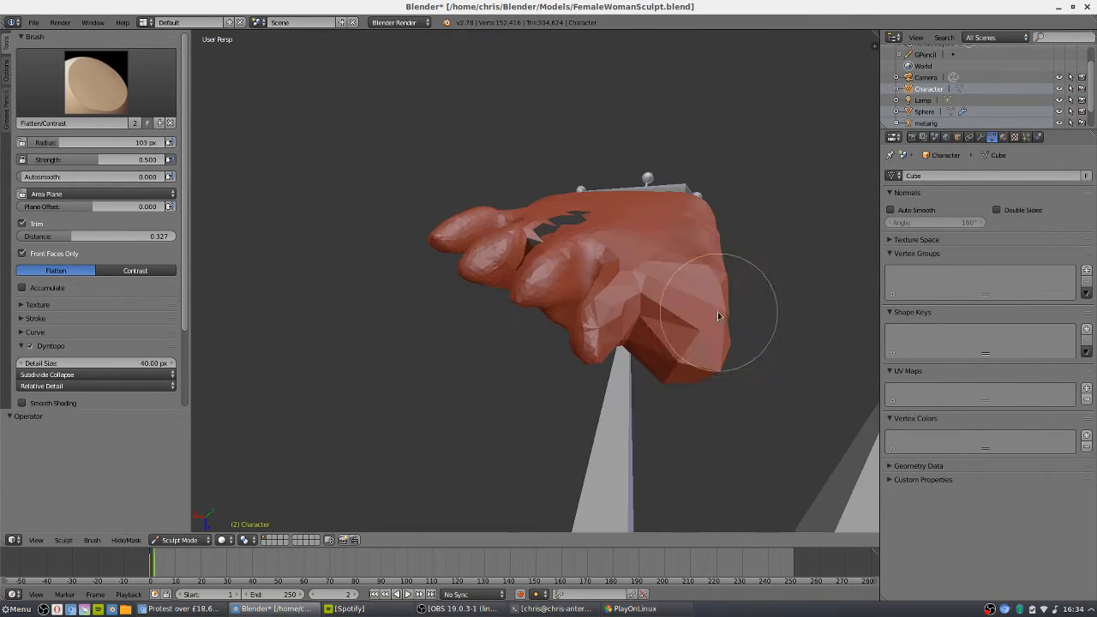
{"action": "left_click_drag", "start_coordinate": [720, 317], "coordinate": [569, 369]}
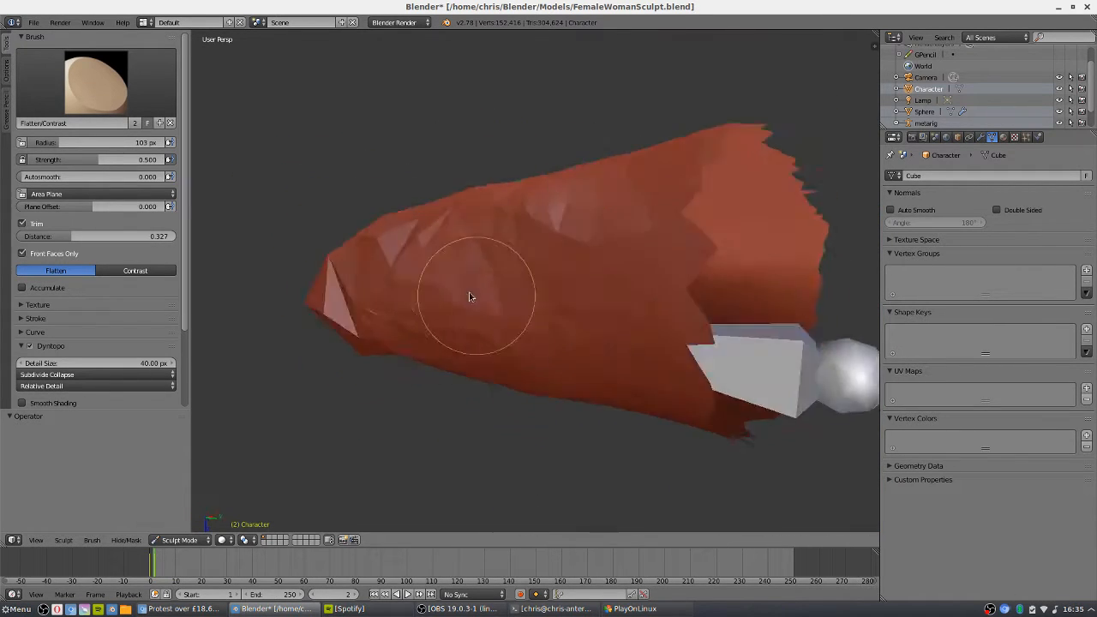
{"action": "left_click_drag", "start_coordinate": [477, 295], "coordinate": [523, 273]}
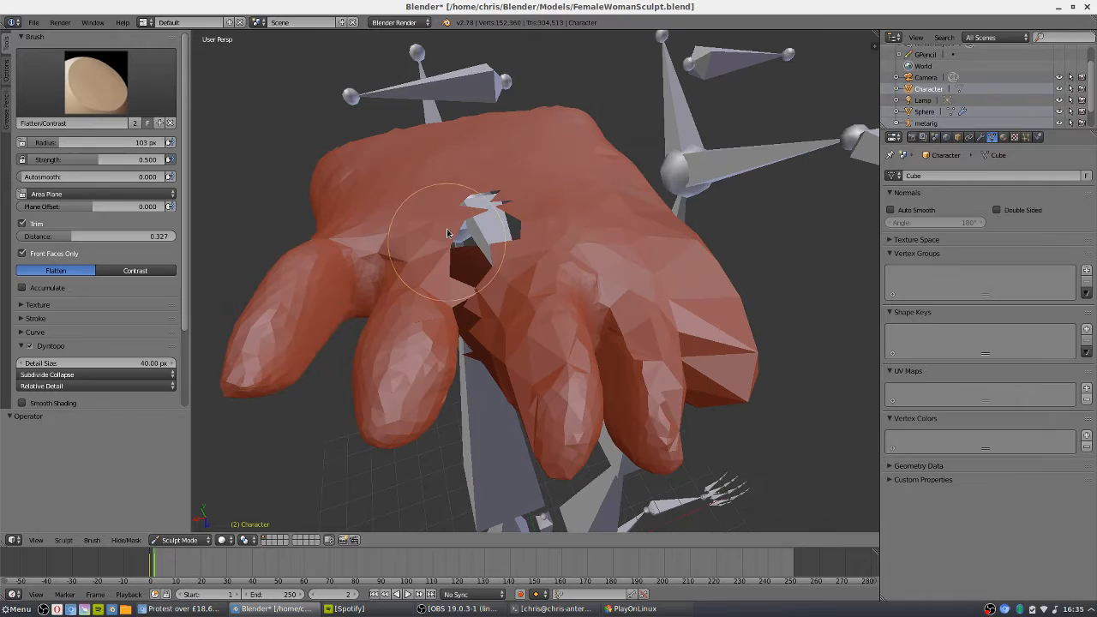
{"action": "left_click_drag", "start_coordinate": [445, 232], "coordinate": [505, 274]}
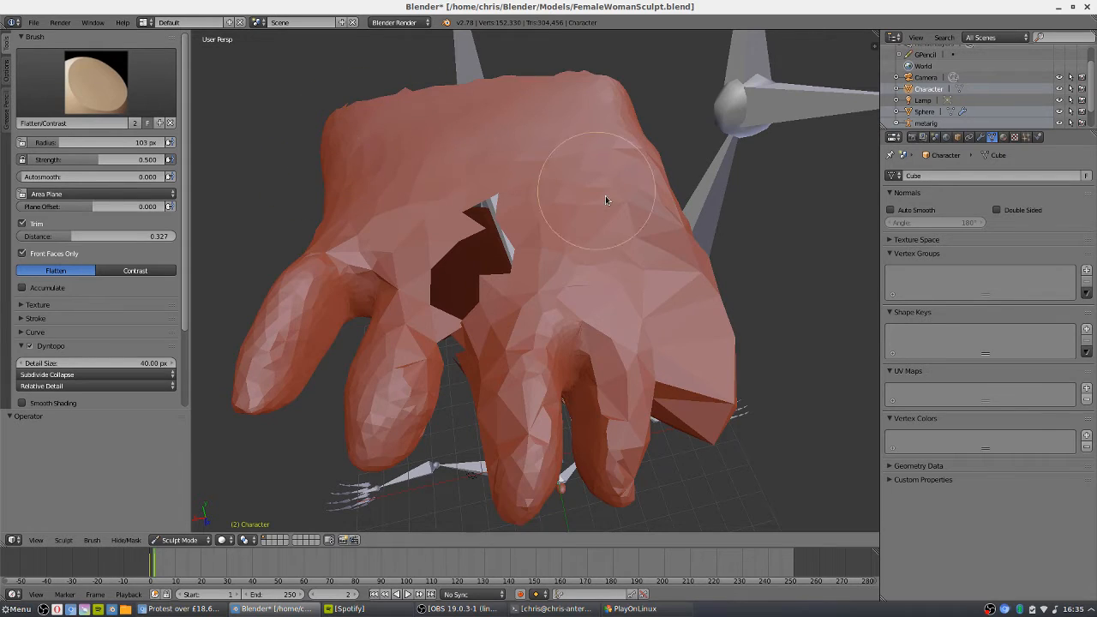
{"action": "left_click_drag", "start_coordinate": [607, 201], "coordinate": [508, 286]}
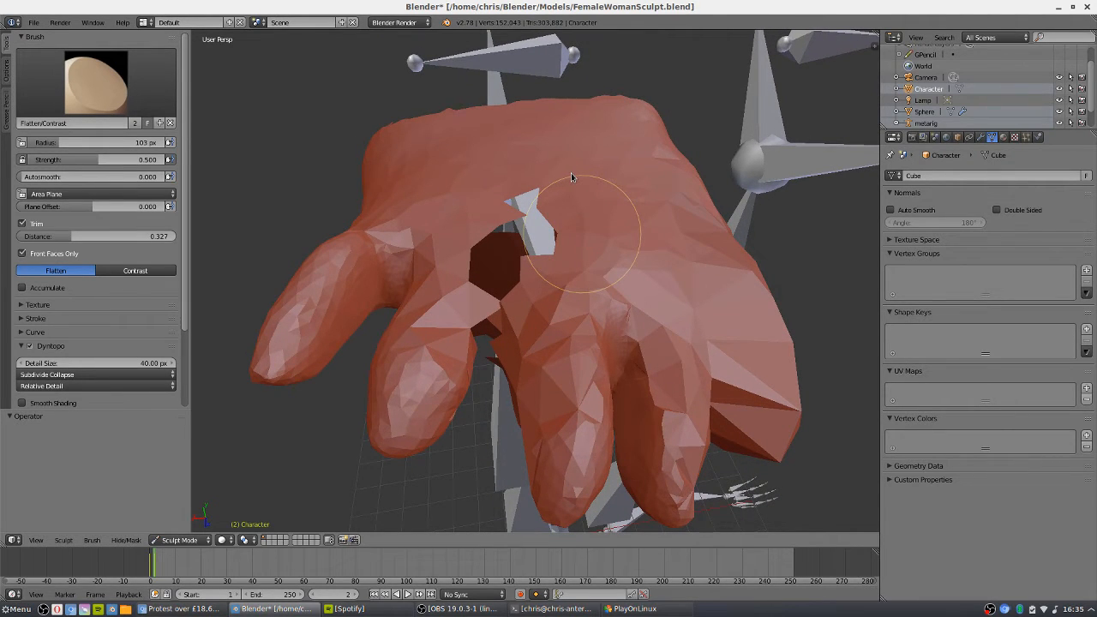
- Enter Edit Mode and delete the selected stray vertices via X > Vertices
{"action": "key", "text": "Tab"}
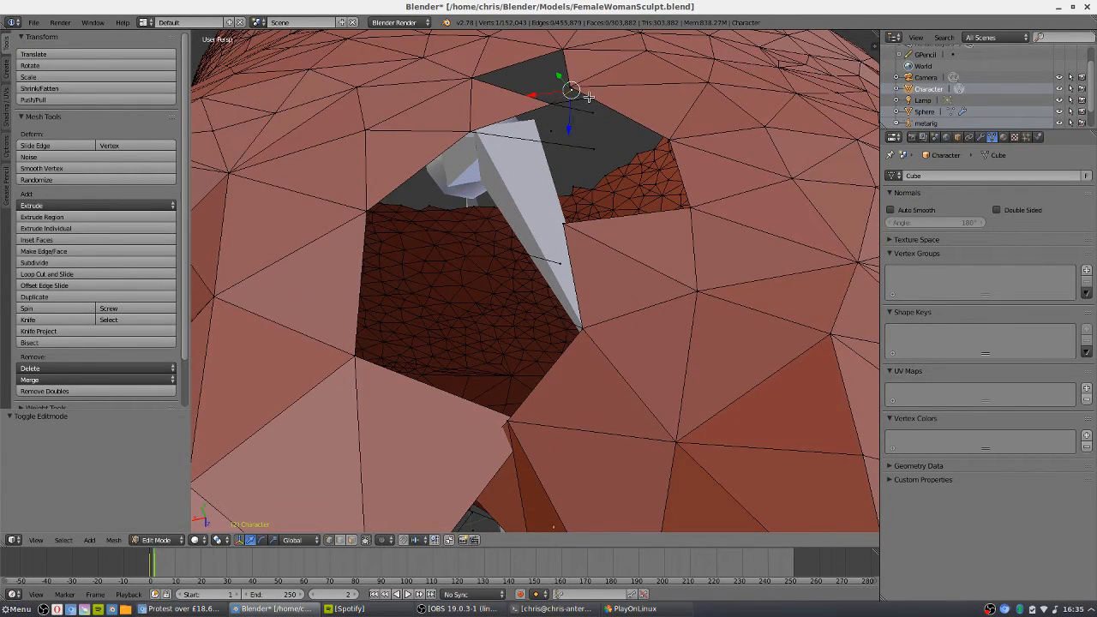
{"action": "key", "text": "x"}
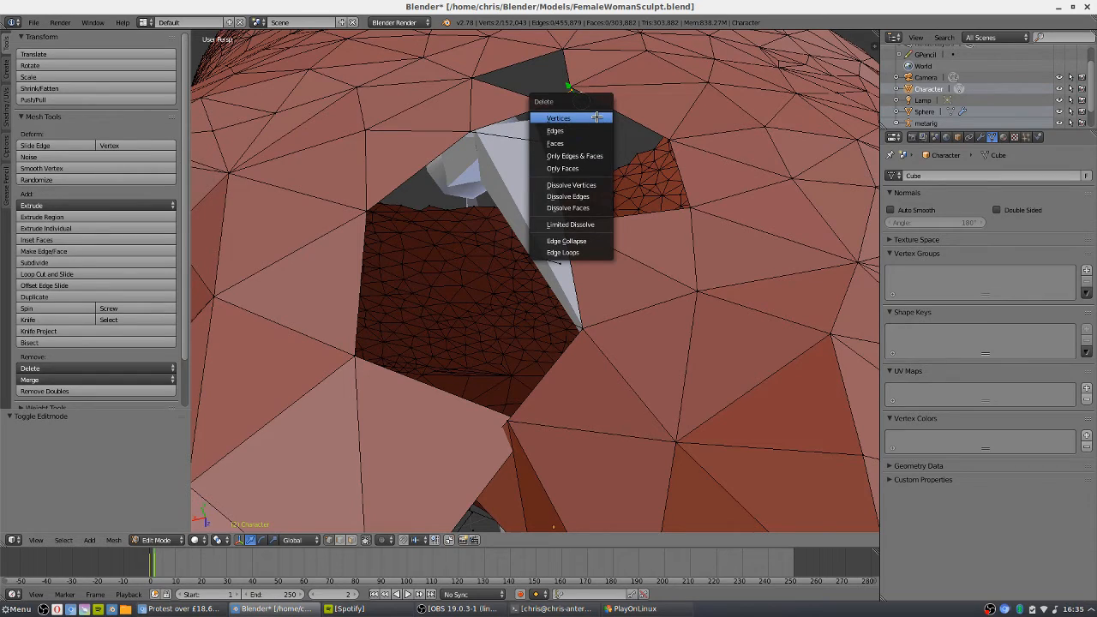
{"action": "left_click", "coordinate": [559, 118]}
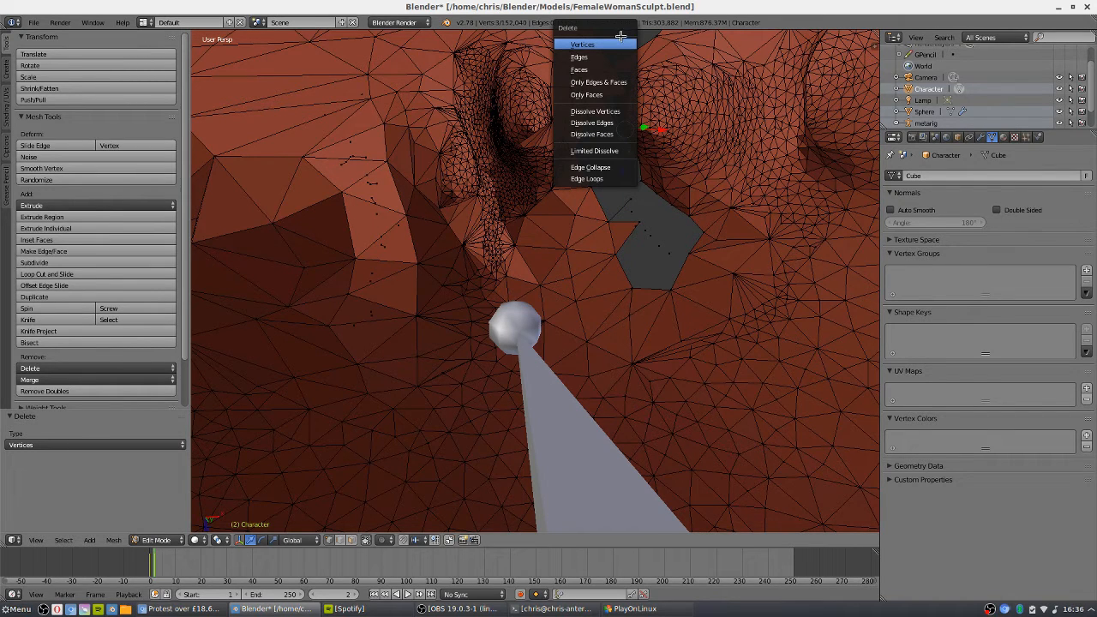
{"action": "mouse_move", "coordinate": [609, 45]}
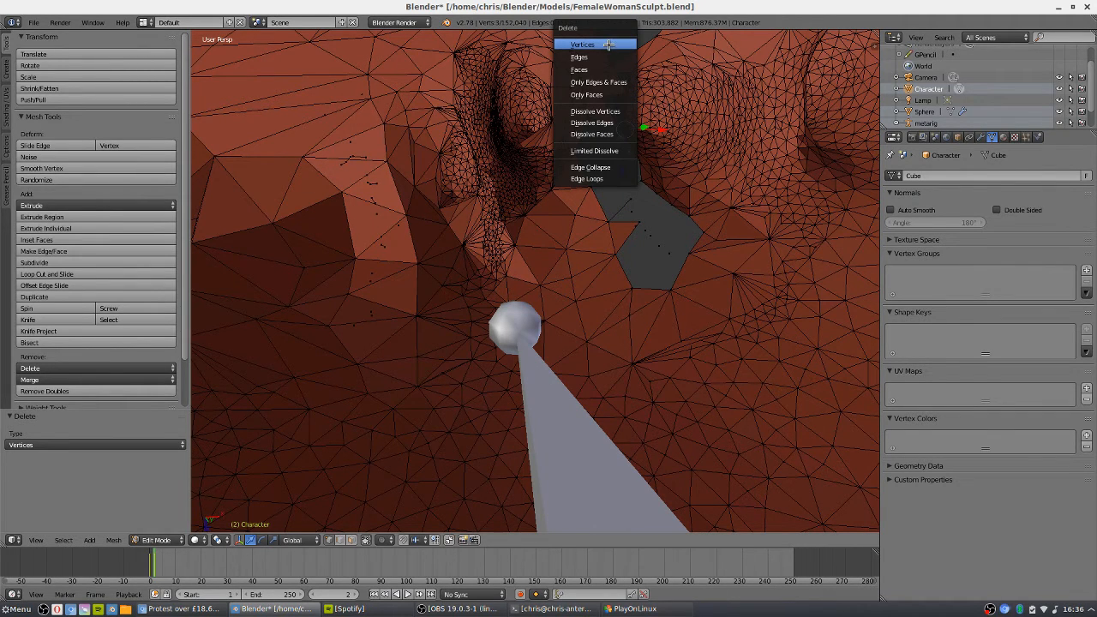
{"action": "left_click", "coordinate": [583, 44]}
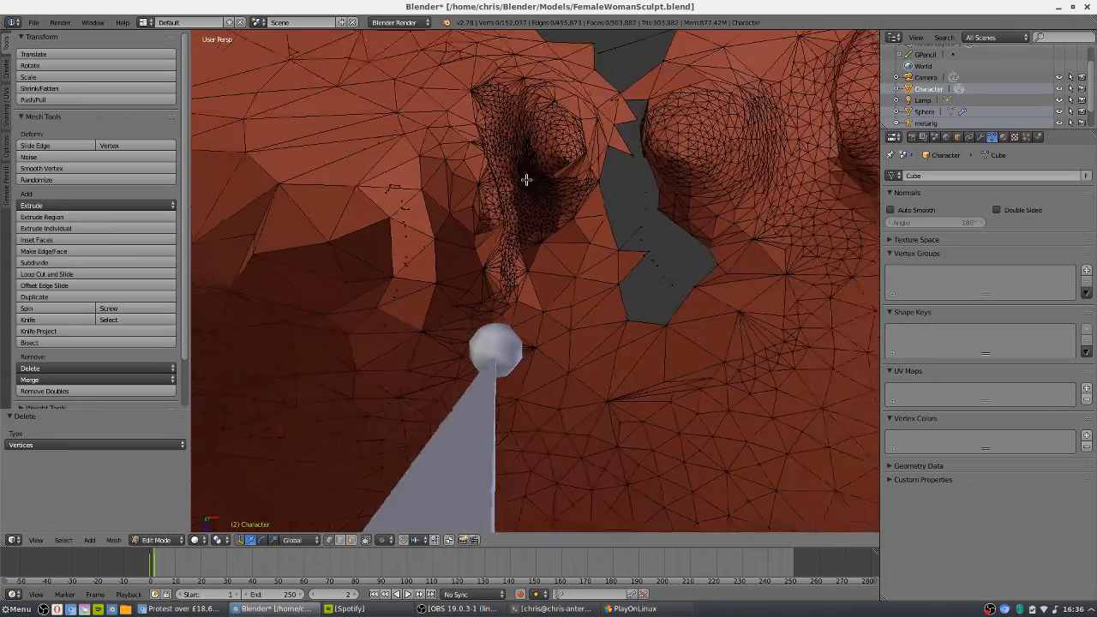
- Delete another group of floating vertices in the gap and select the next ones
{"action": "key", "text": "x"}
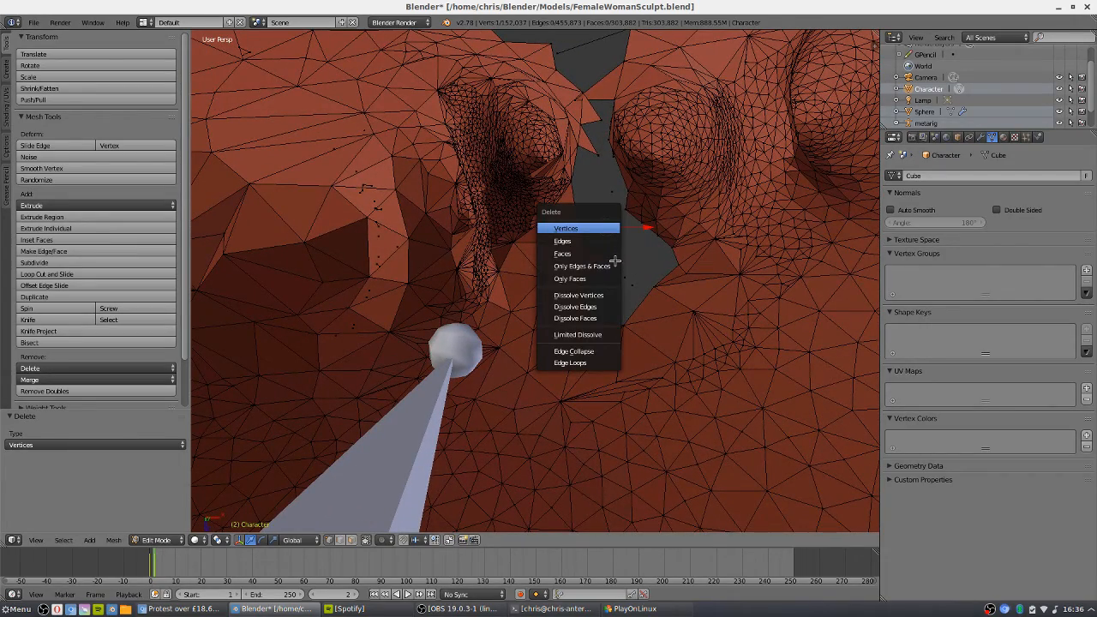
{"action": "left_click", "coordinate": [565, 228]}
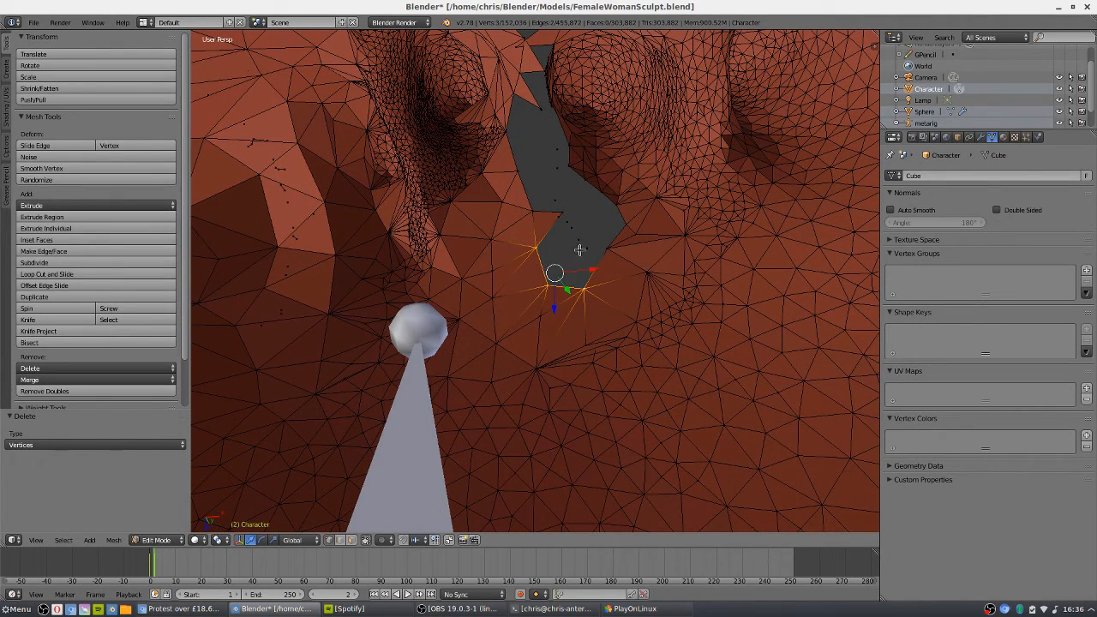
{"action": "left_click", "coordinate": [583, 213]}
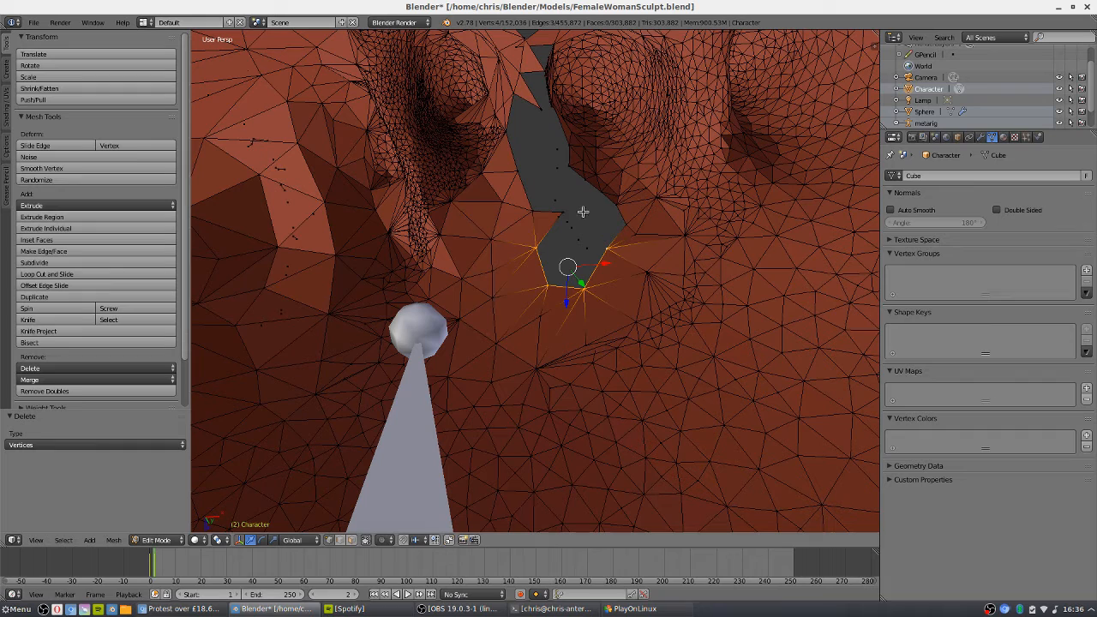
{"action": "mouse_move", "coordinate": [618, 202]}
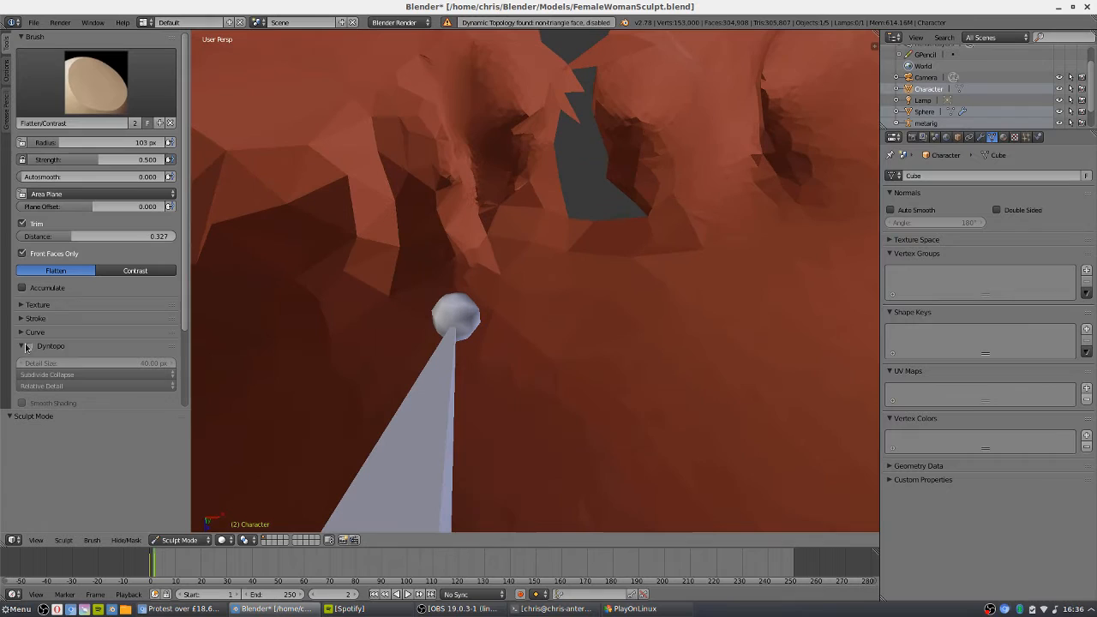
- Enable Dyntopo, accept the Vertex Data Detected warning, and sculpt along the gap's edge
{"action": "left_click", "coordinate": [26, 346]}
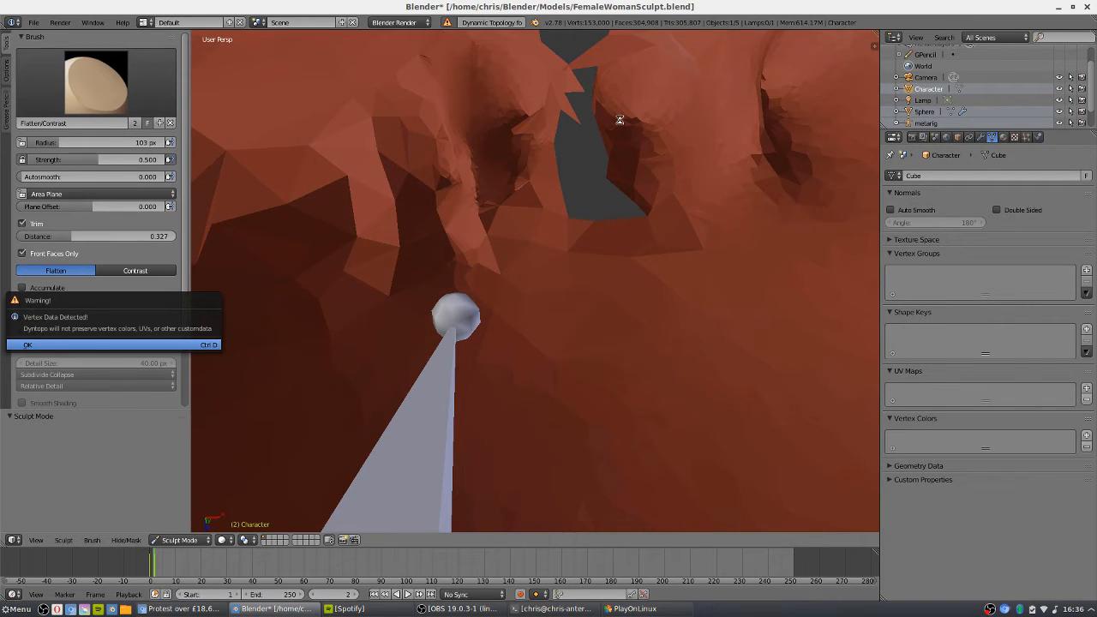
{"action": "mouse_move", "coordinate": [634, 134]}
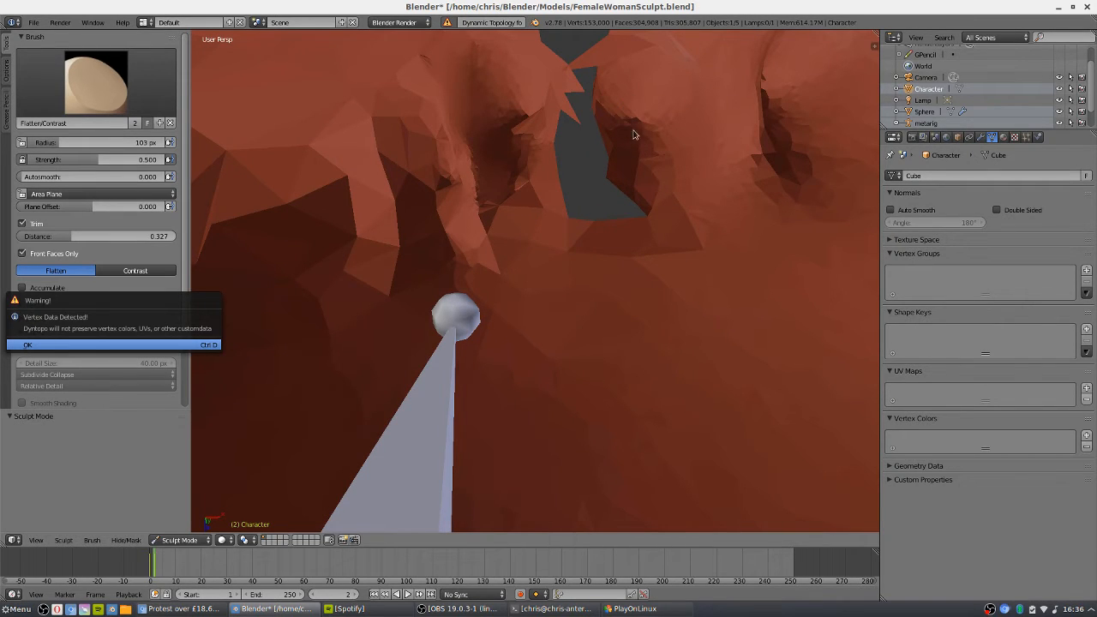
{"action": "left_click", "coordinate": [28, 343]}
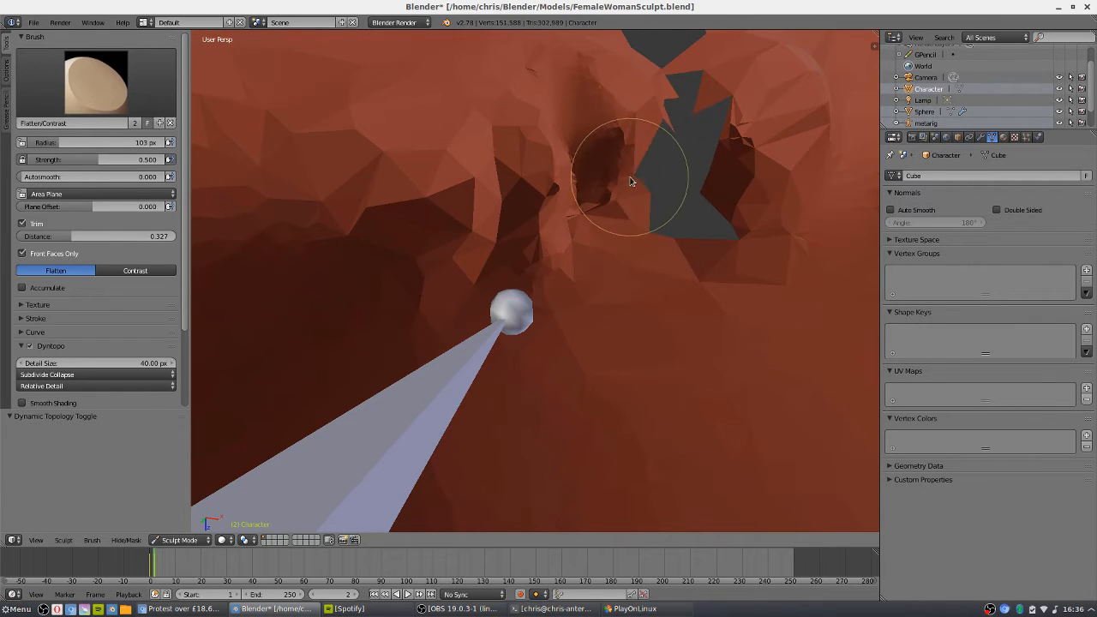
{"action": "left_click_drag", "start_coordinate": [634, 180], "coordinate": [617, 103]}
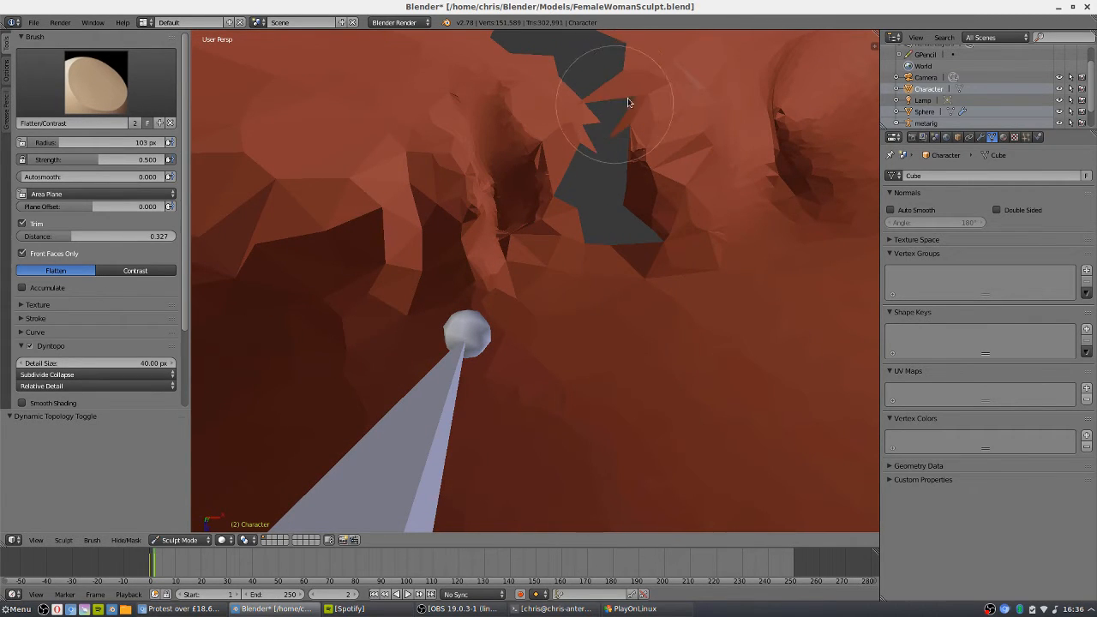
{"action": "left_click_drag", "start_coordinate": [625, 103], "coordinate": [648, 158]}
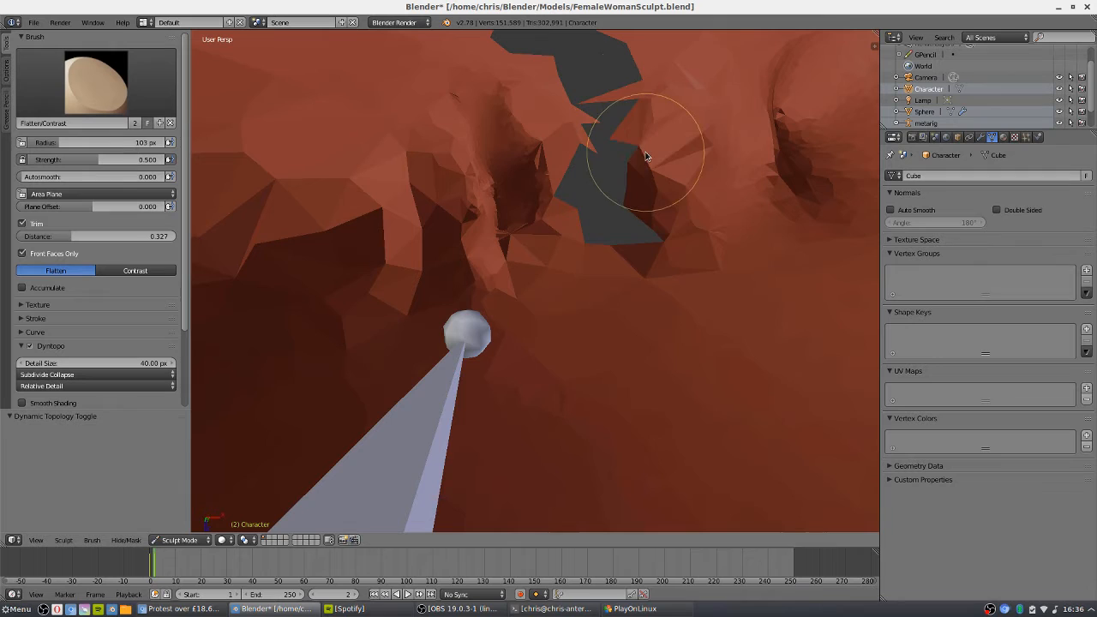
{"action": "left_click_drag", "start_coordinate": [647, 155], "coordinate": [590, 254]}
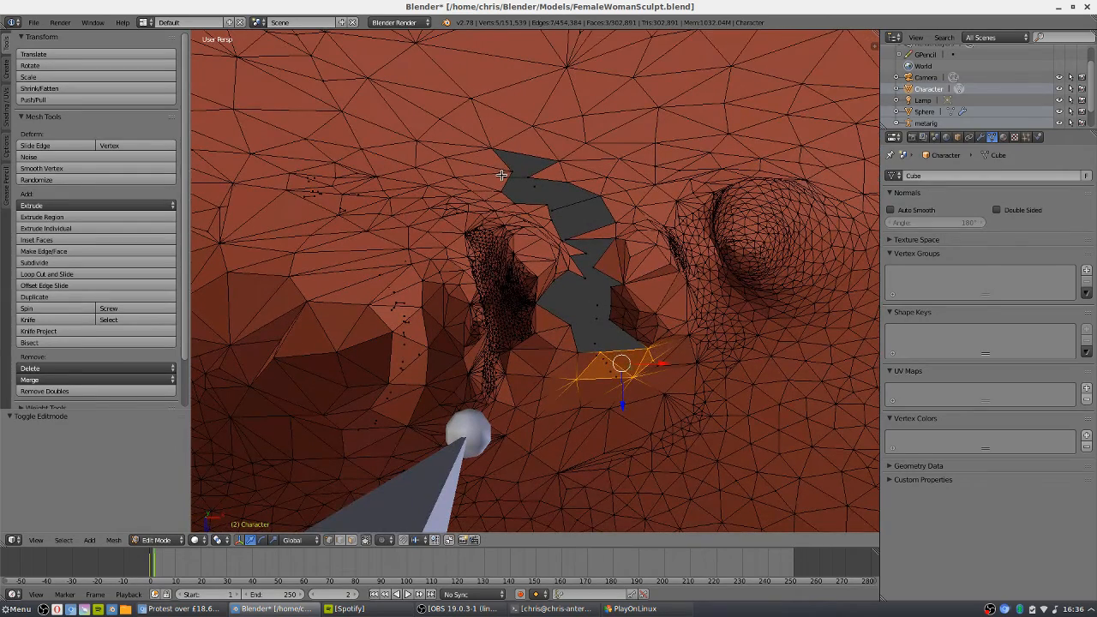
- Delete the stray vertices bordering the interior gap via X > Vertices, in two passes
{"action": "key", "text": "x"}
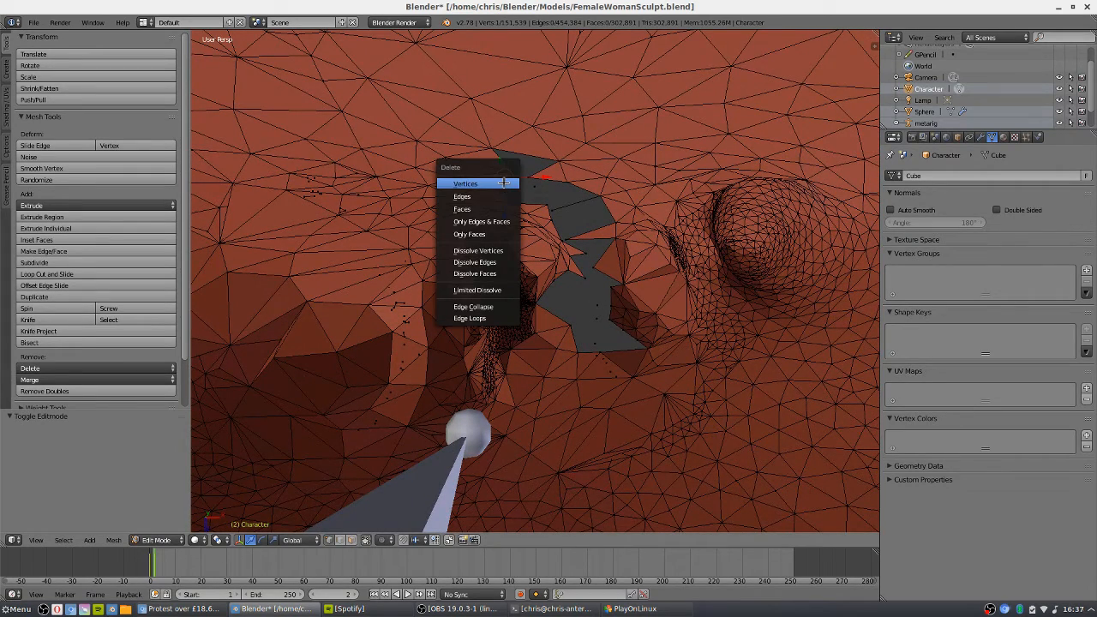
{"action": "left_click", "coordinate": [466, 184]}
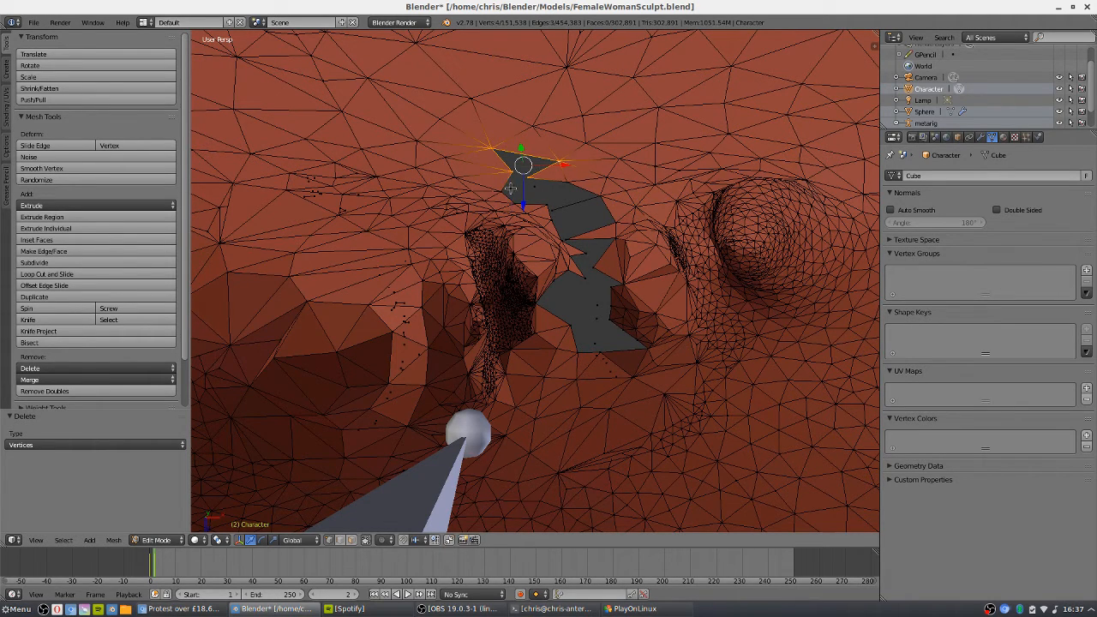
{"action": "mouse_move", "coordinate": [504, 187]}
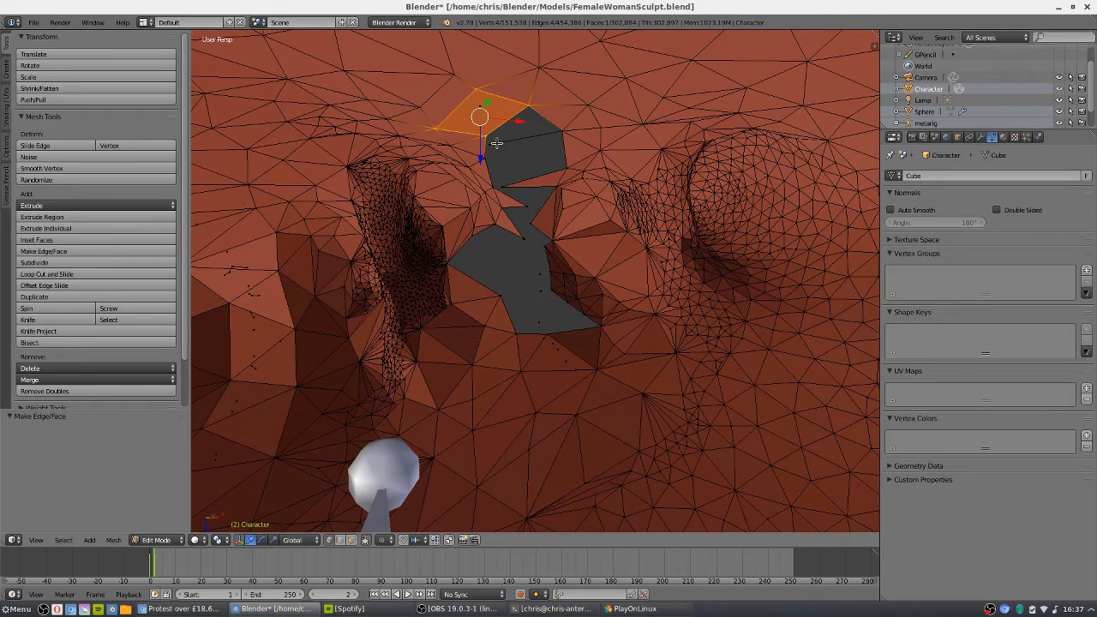
{"action": "left_click", "coordinate": [29, 367]}
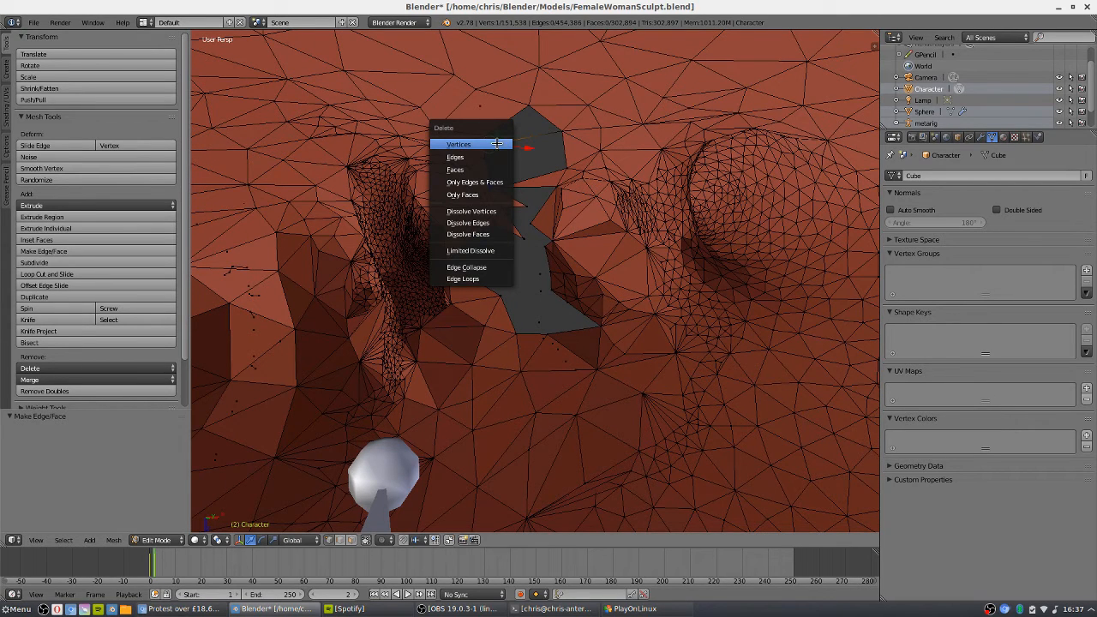
{"action": "mouse_move", "coordinate": [600, 240]}
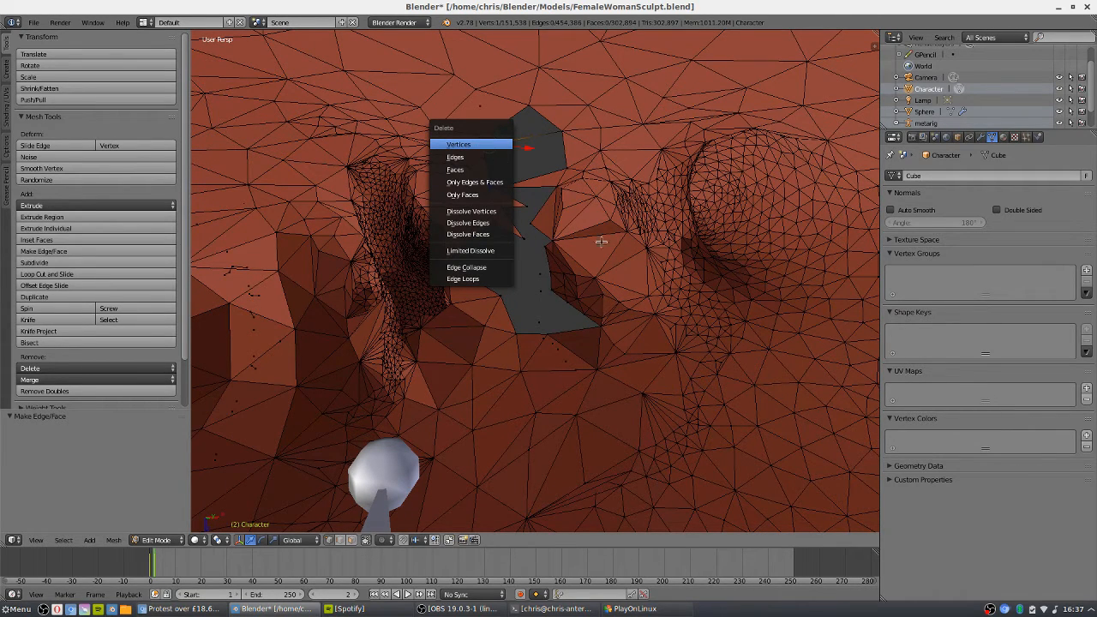
{"action": "left_click", "coordinate": [459, 144]}
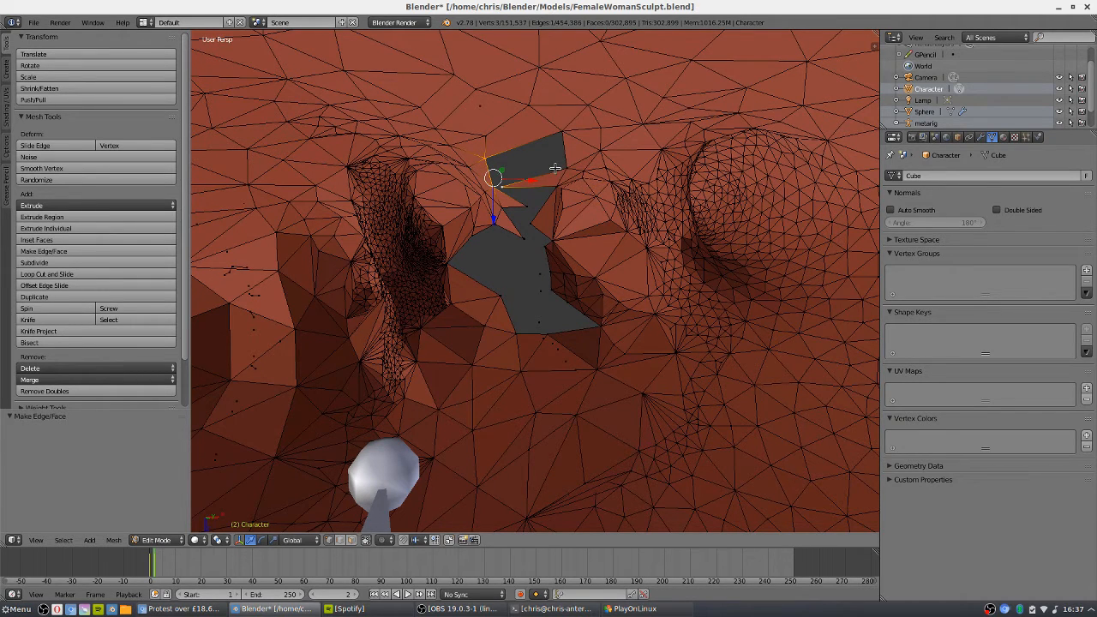
{"action": "mouse_move", "coordinate": [564, 165]}
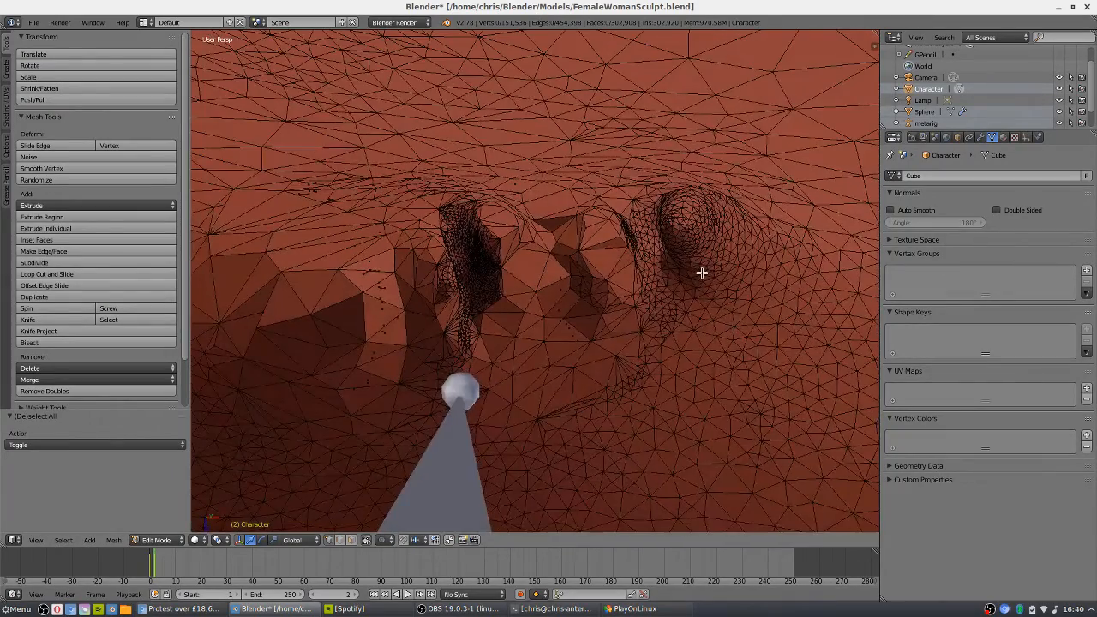
- Hide the connected main mesh with H and delete the leftover loose floating vertices
{"action": "left_click_drag", "start_coordinate": [701, 273], "coordinate": [615, 289]}
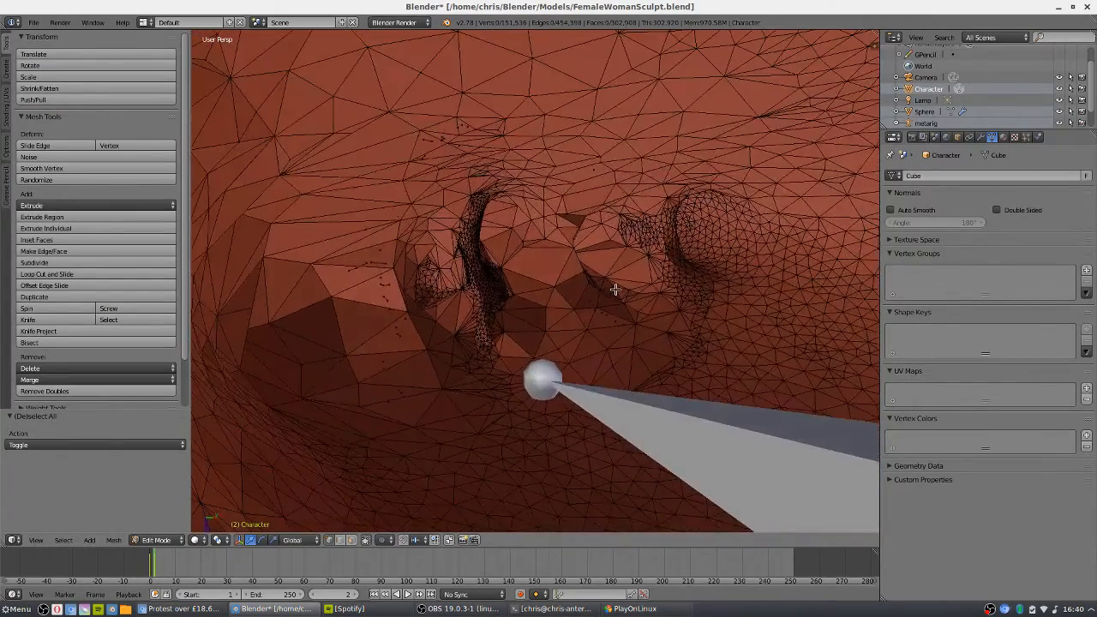
{"action": "left_click_drag", "start_coordinate": [600, 300], "coordinate": [514, 274]}
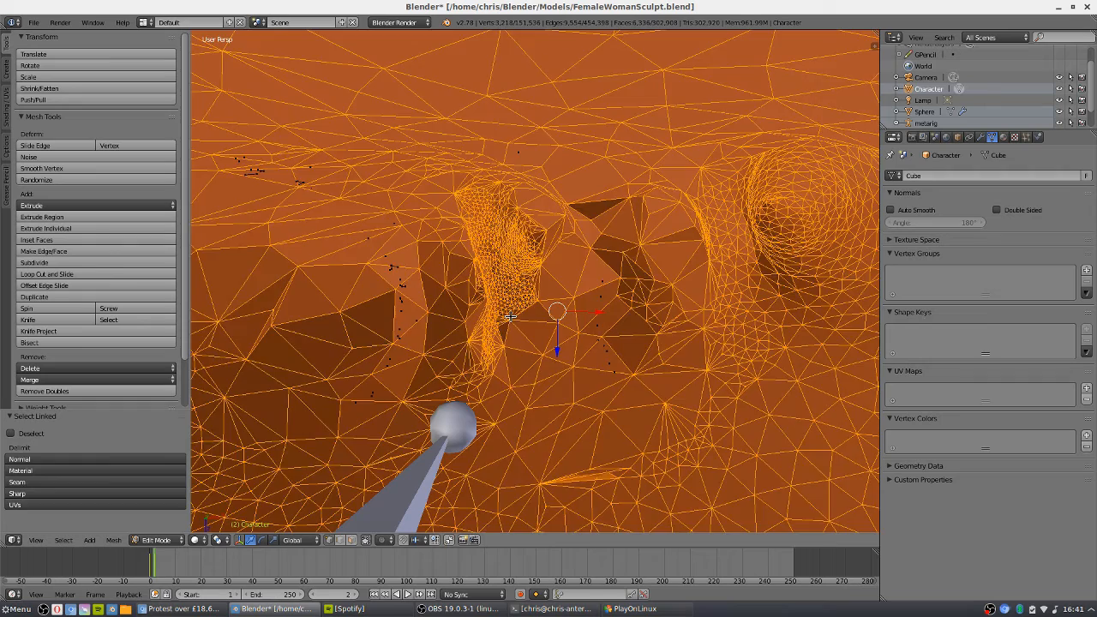
{"action": "key", "text": "h"}
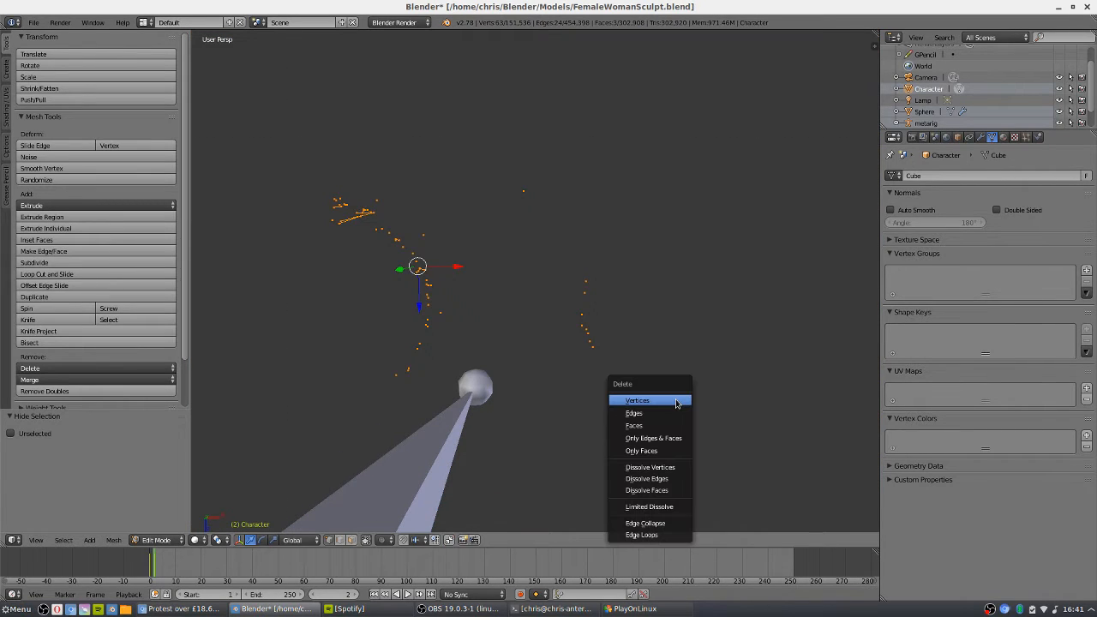
{"action": "left_click", "coordinate": [637, 401]}
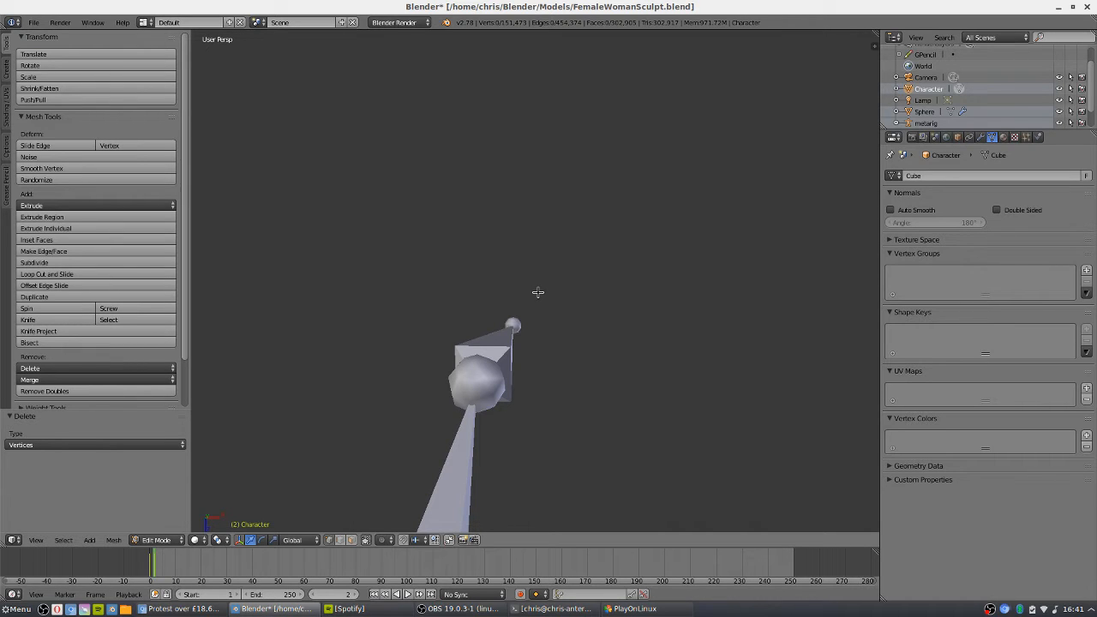
{"action": "mouse_move", "coordinate": [540, 295]}
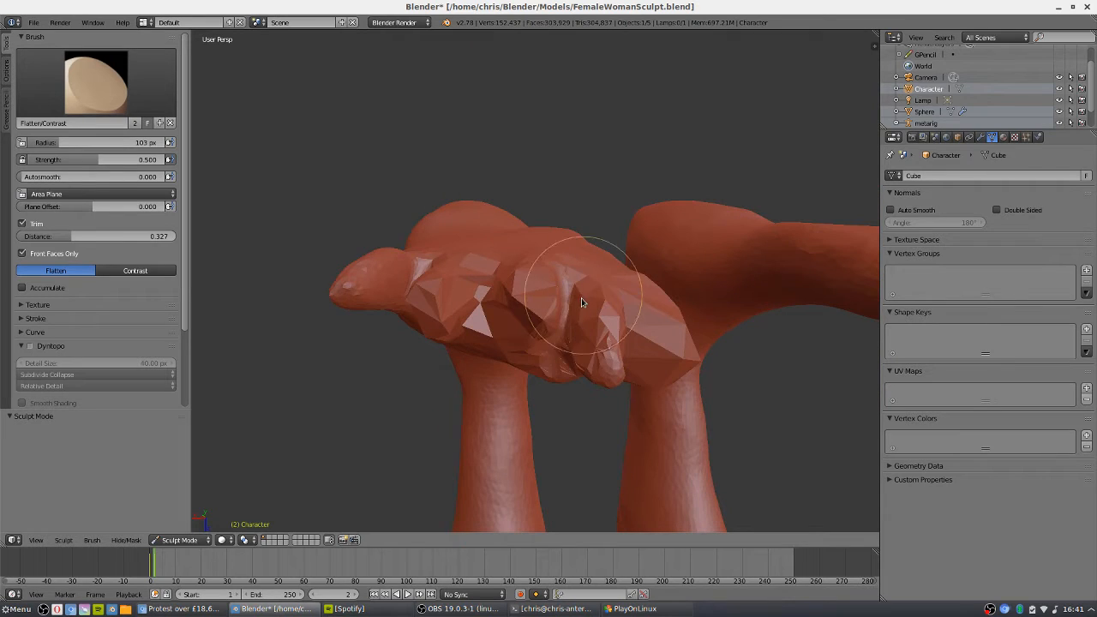
- Enable Dyntopo, adjust its detail size, and smooth the faceted toes of one foot
{"action": "left_click_drag", "start_coordinate": [582, 300], "coordinate": [531, 360]}
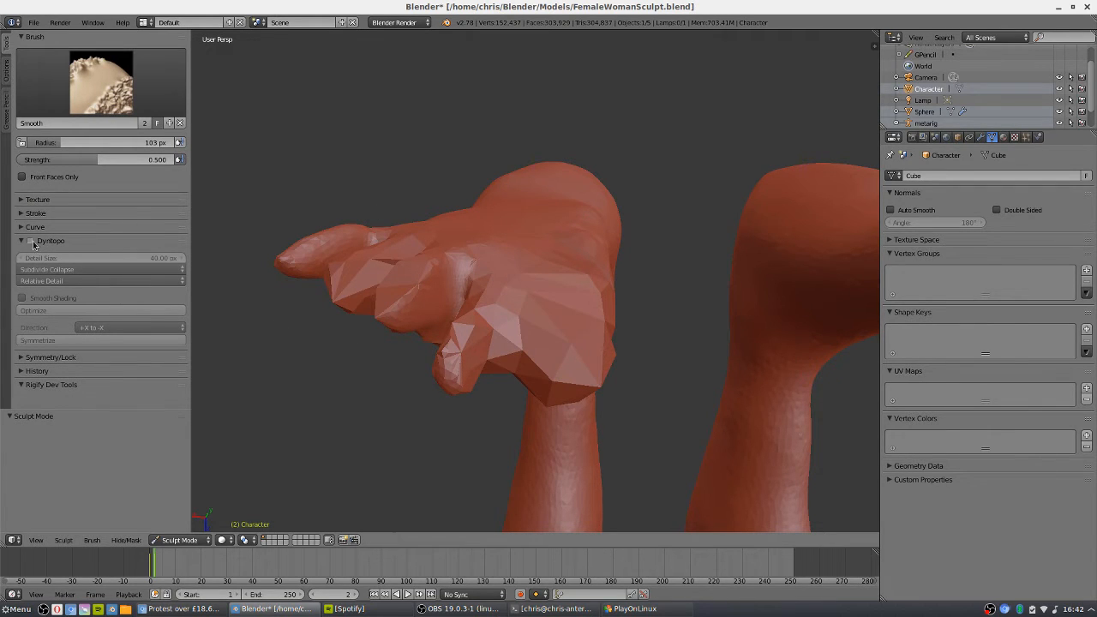
{"action": "left_click", "coordinate": [31, 240]}
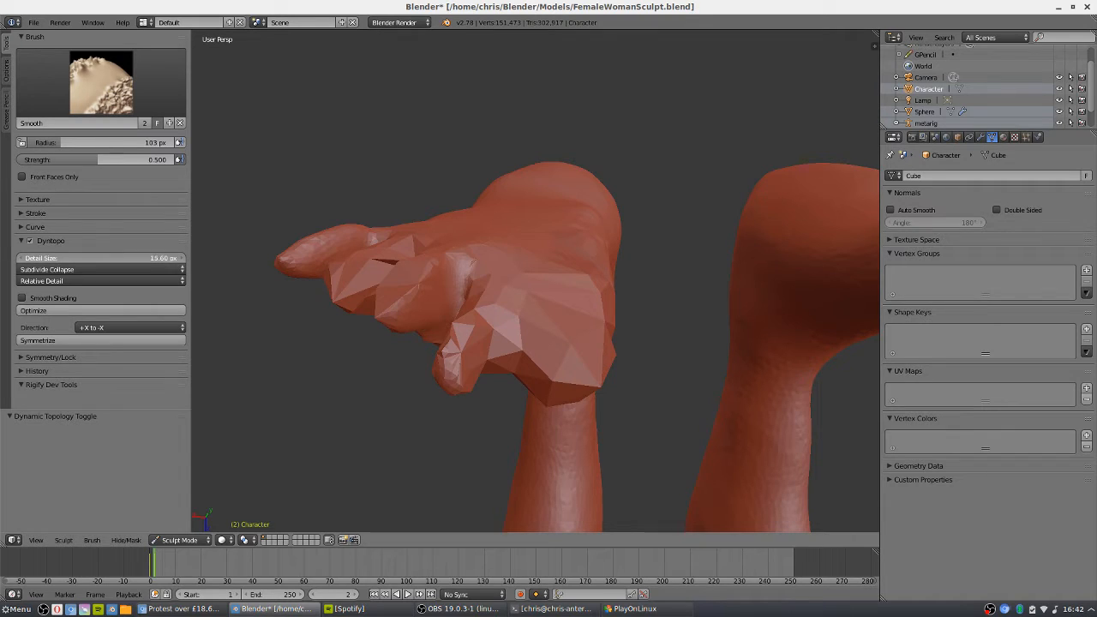
{"action": "left_click", "coordinate": [514, 367]}
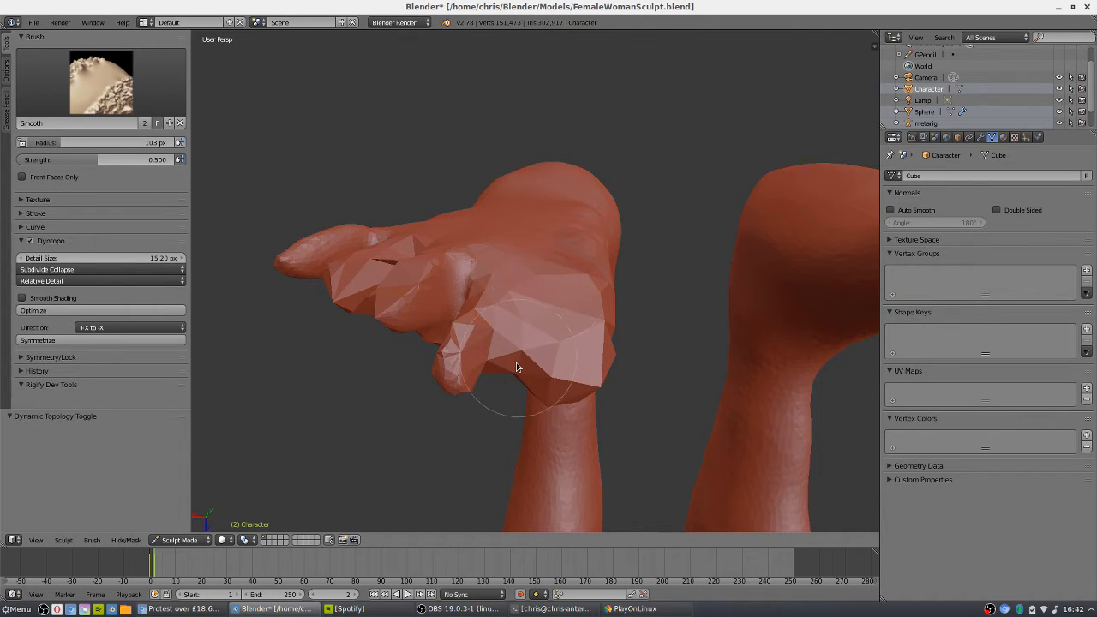
{"action": "left_click_drag", "start_coordinate": [514, 369], "coordinate": [608, 343]}
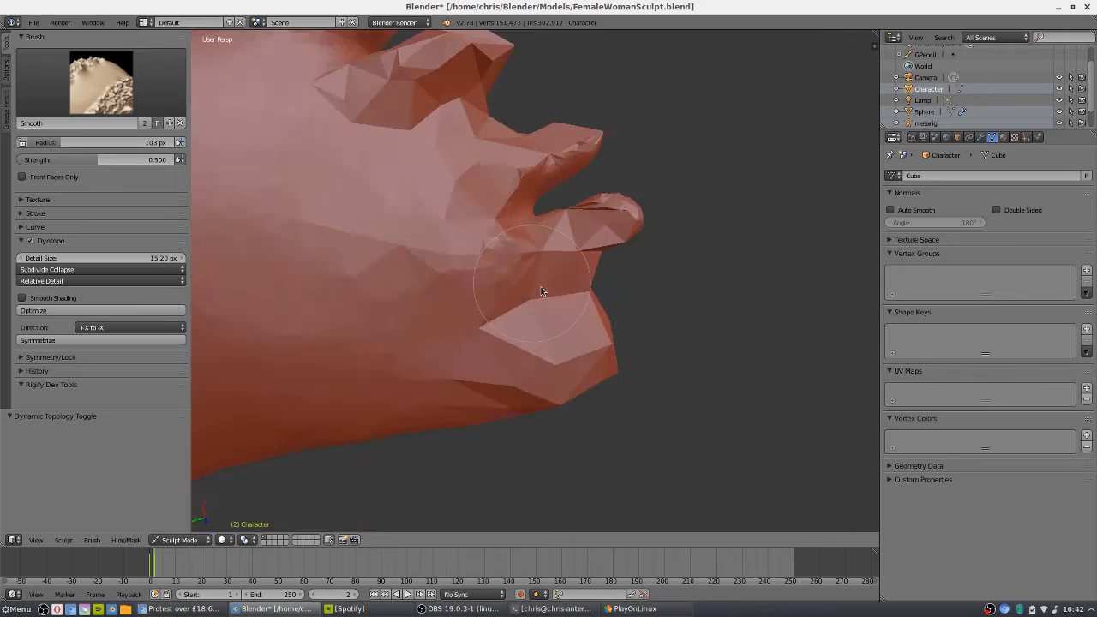
{"action": "left_click_drag", "start_coordinate": [539, 291], "coordinate": [437, 329]}
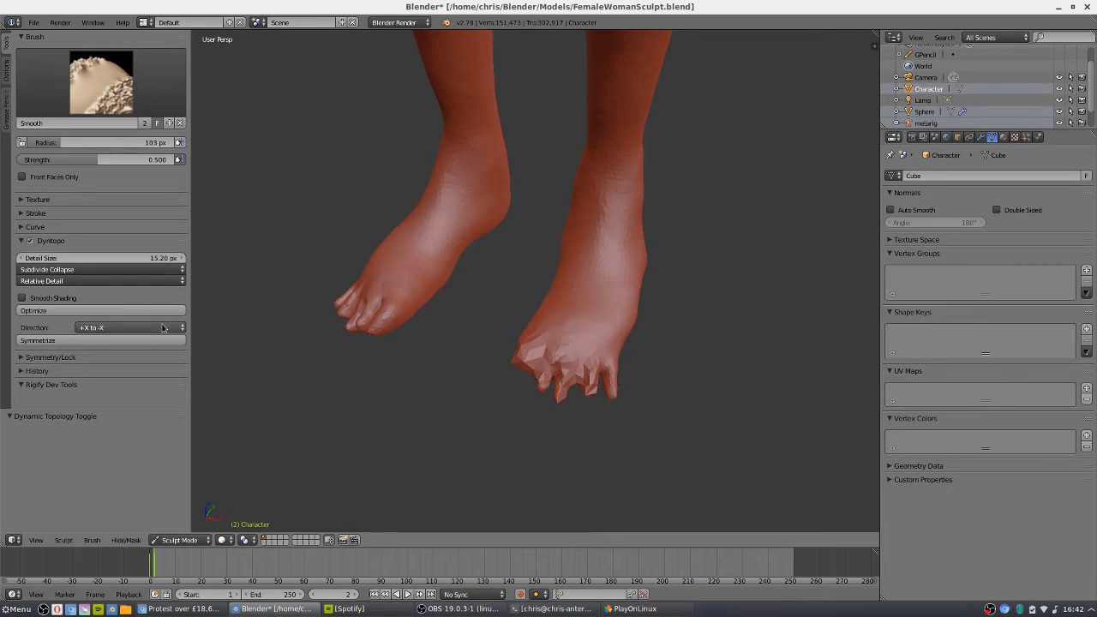
- Symmetrize the sculpt across the X axis from the Dyntopo panel, adjusting the mirror direction
{"action": "left_click", "coordinate": [99, 327]}
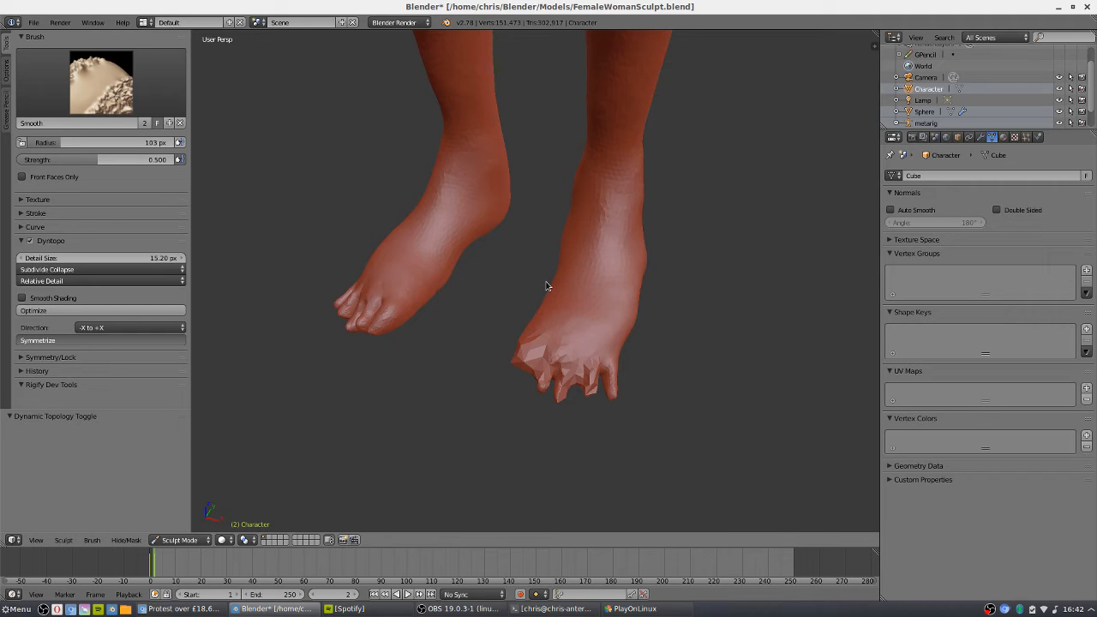
{"action": "mouse_move", "coordinate": [420, 248]}
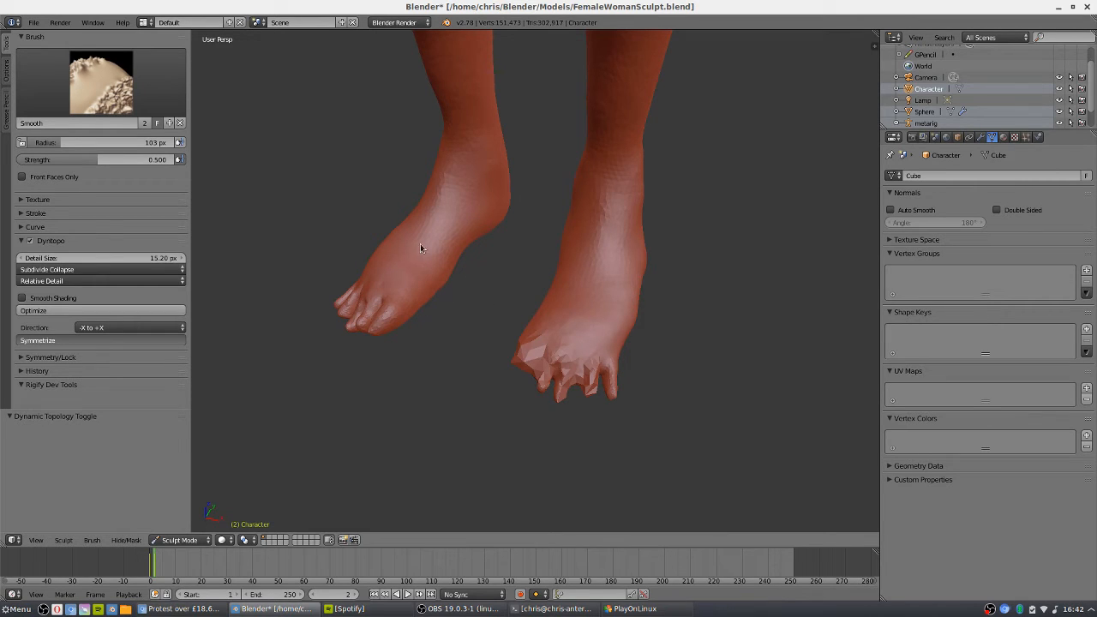
{"action": "mouse_move", "coordinate": [456, 240]}
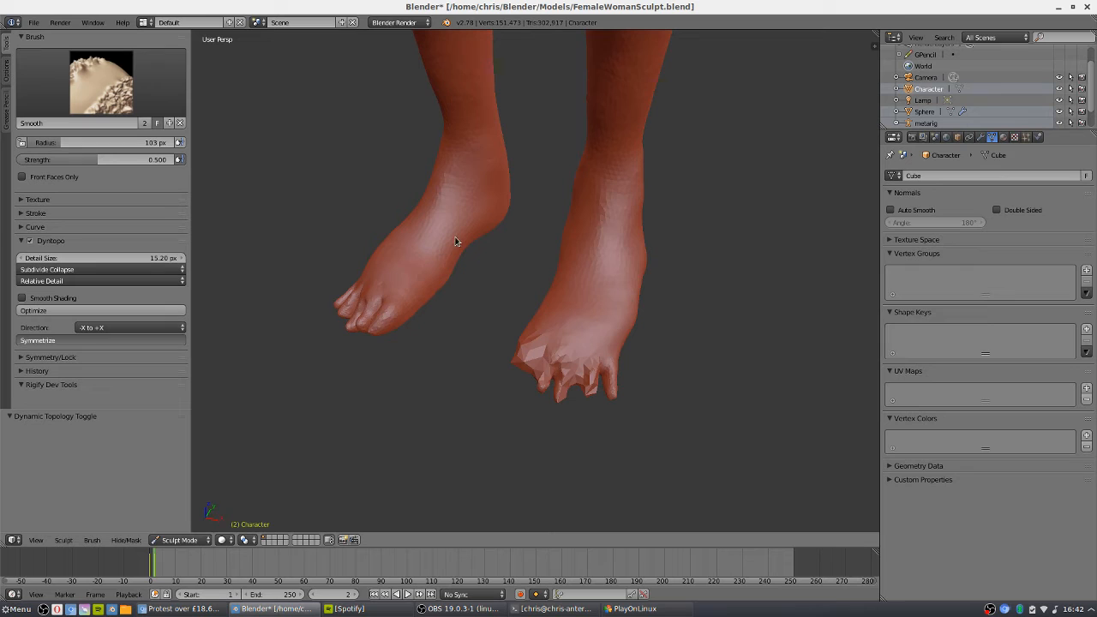
{"action": "left_click", "coordinate": [576, 298]}
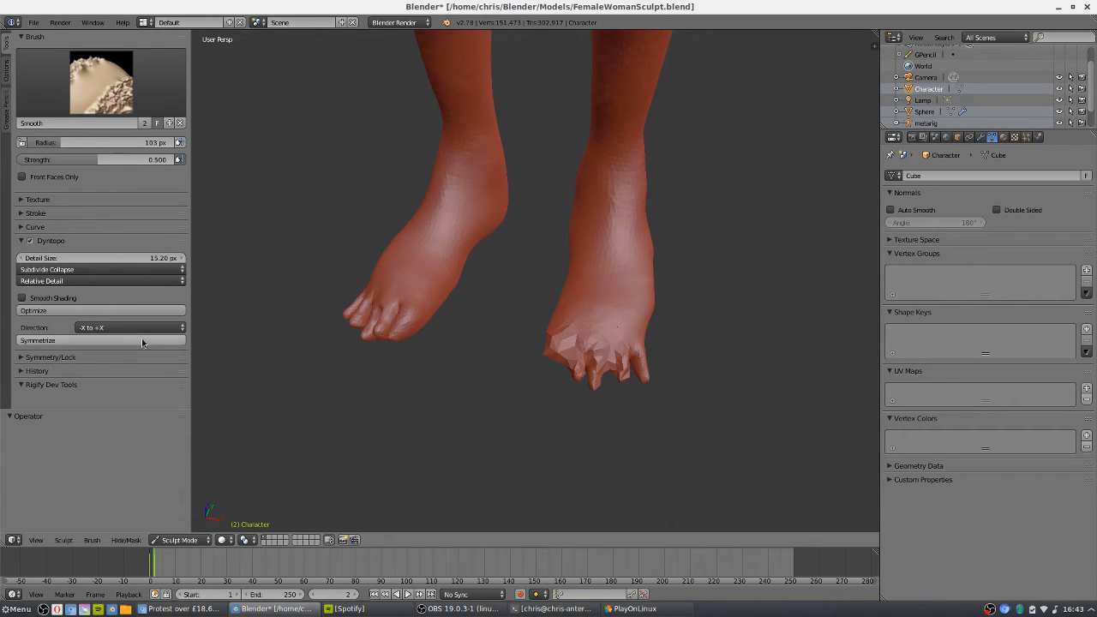
{"action": "left_click", "coordinate": [129, 325]}
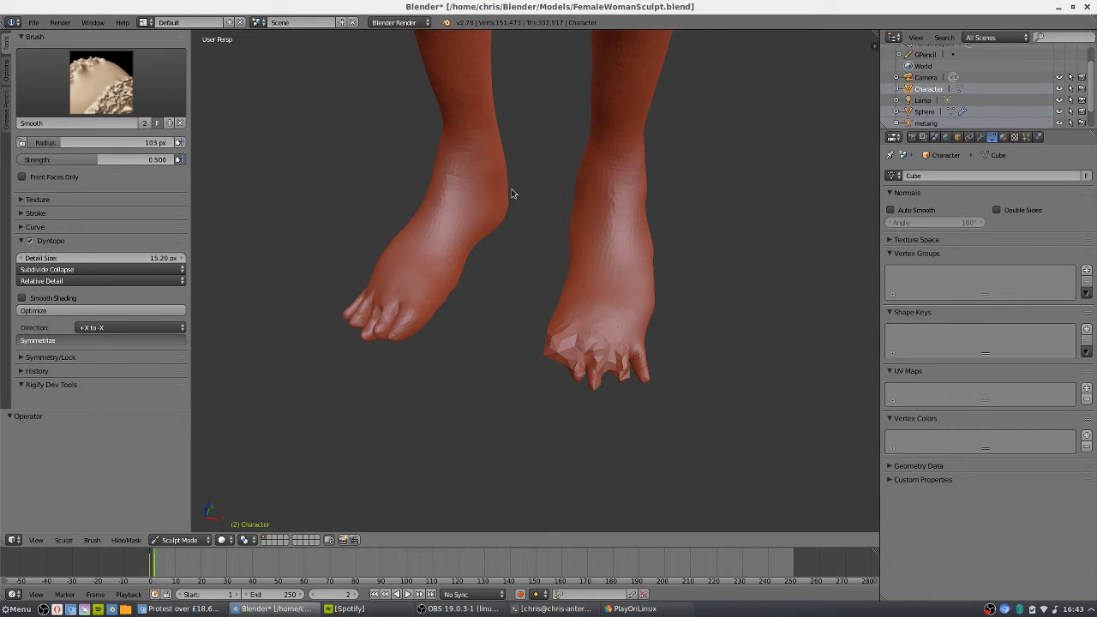
{"action": "mouse_move", "coordinate": [507, 282]}
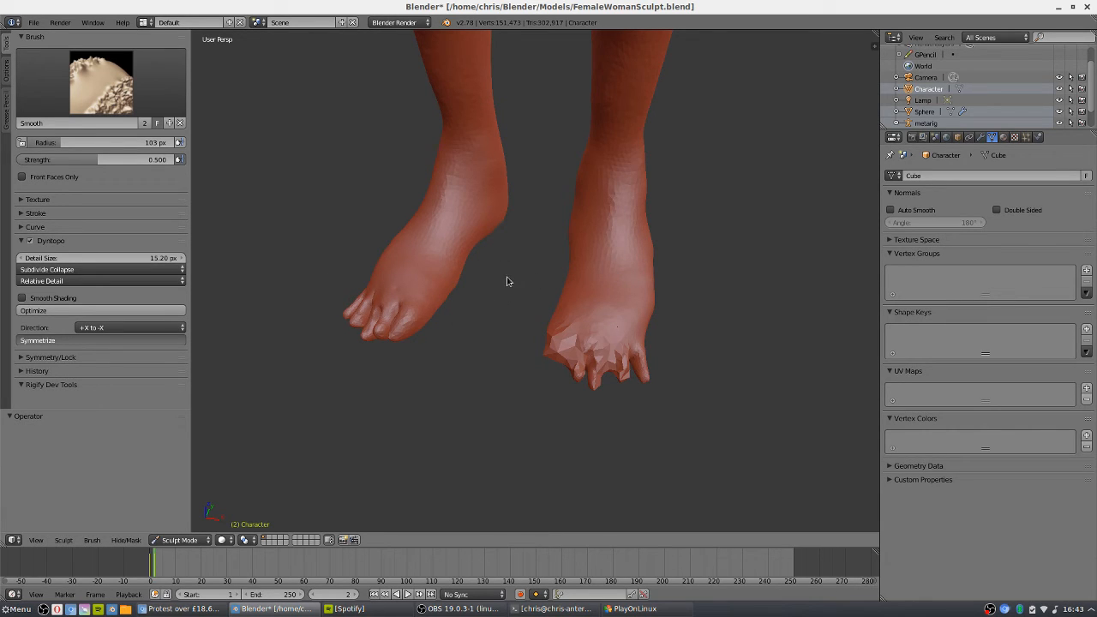